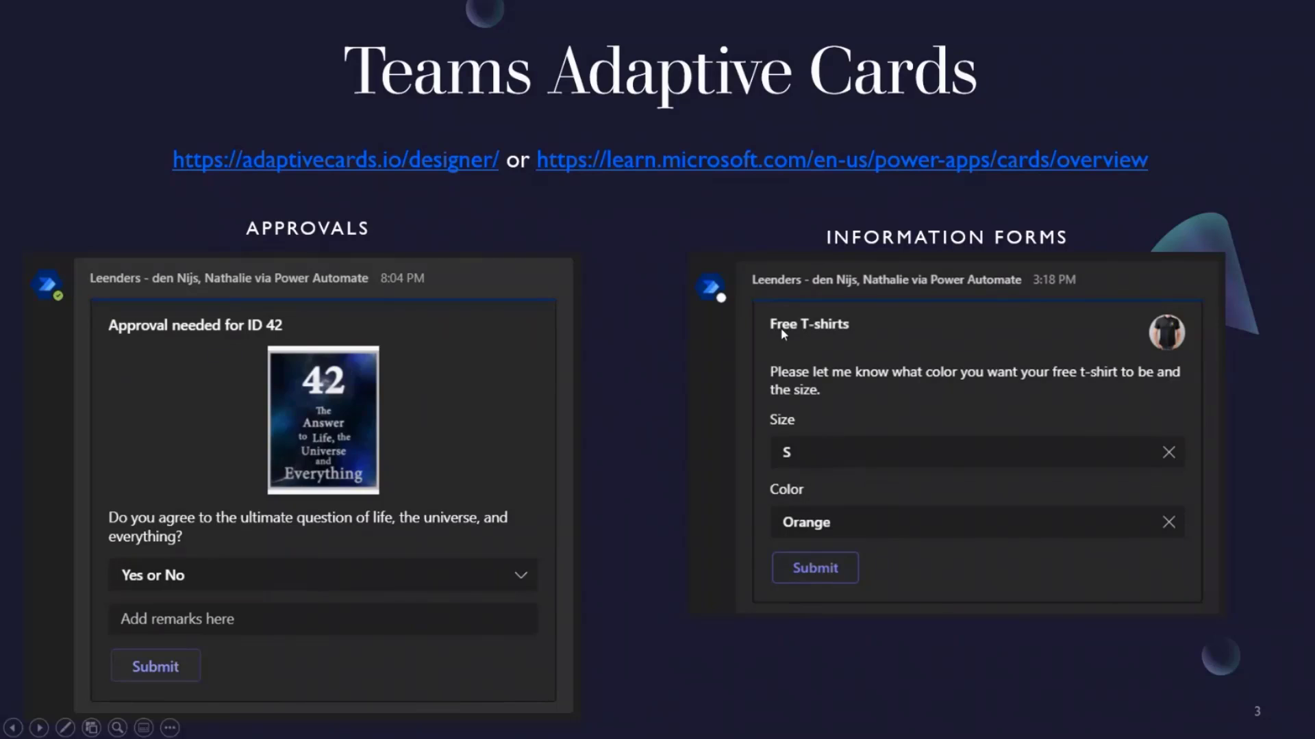
mouse_move(1228, 378)
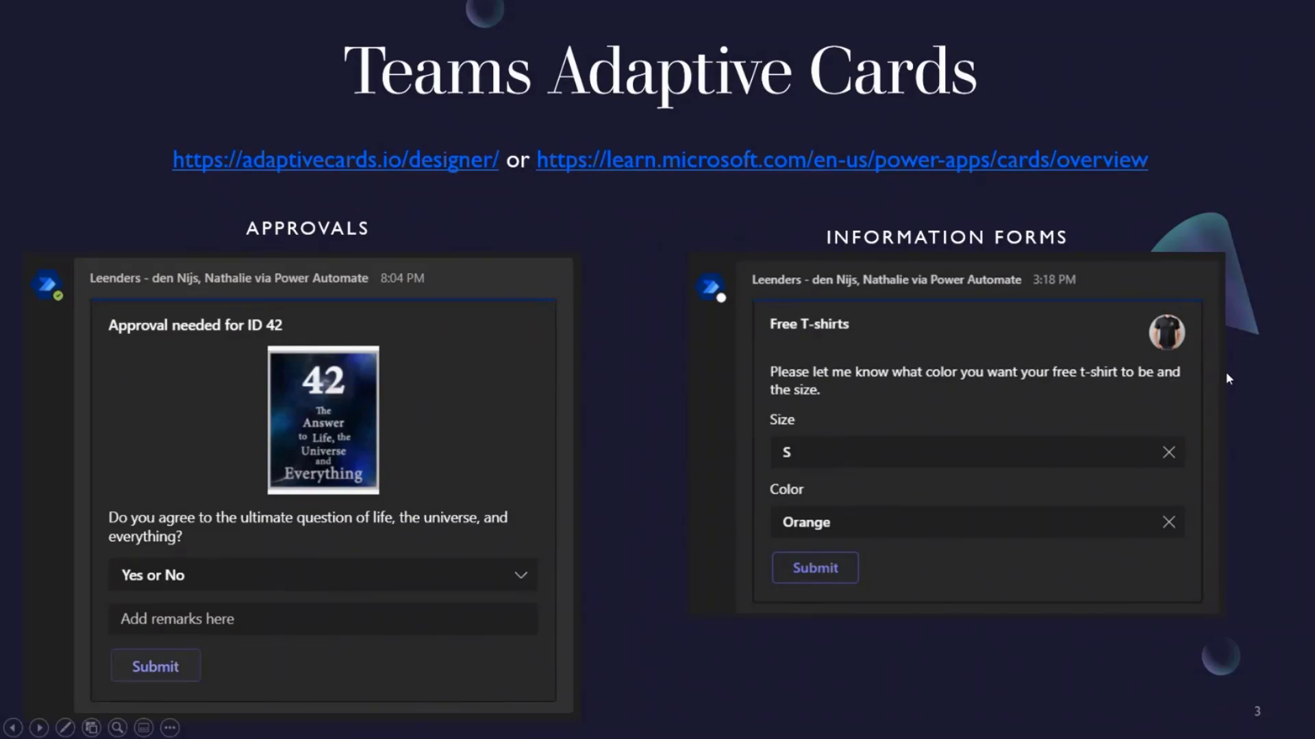
mouse_move(1233, 378)
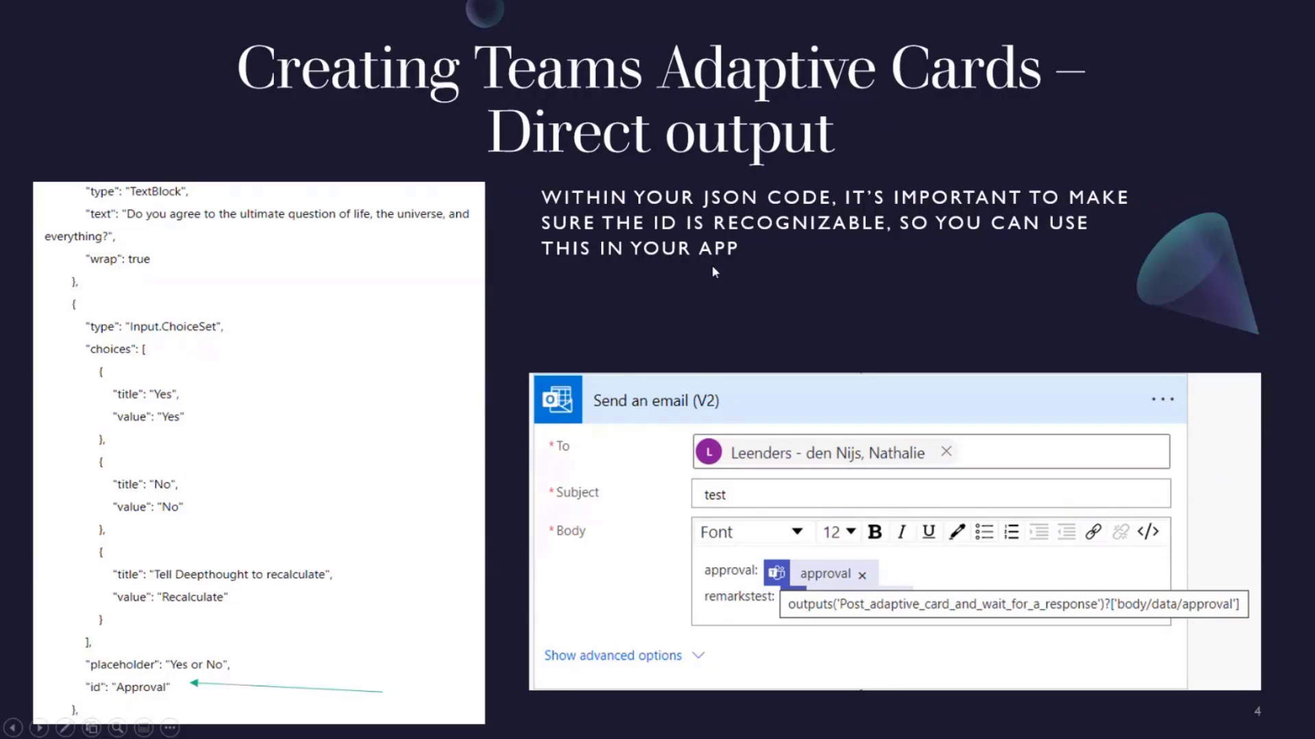
mouse_move(185, 436)
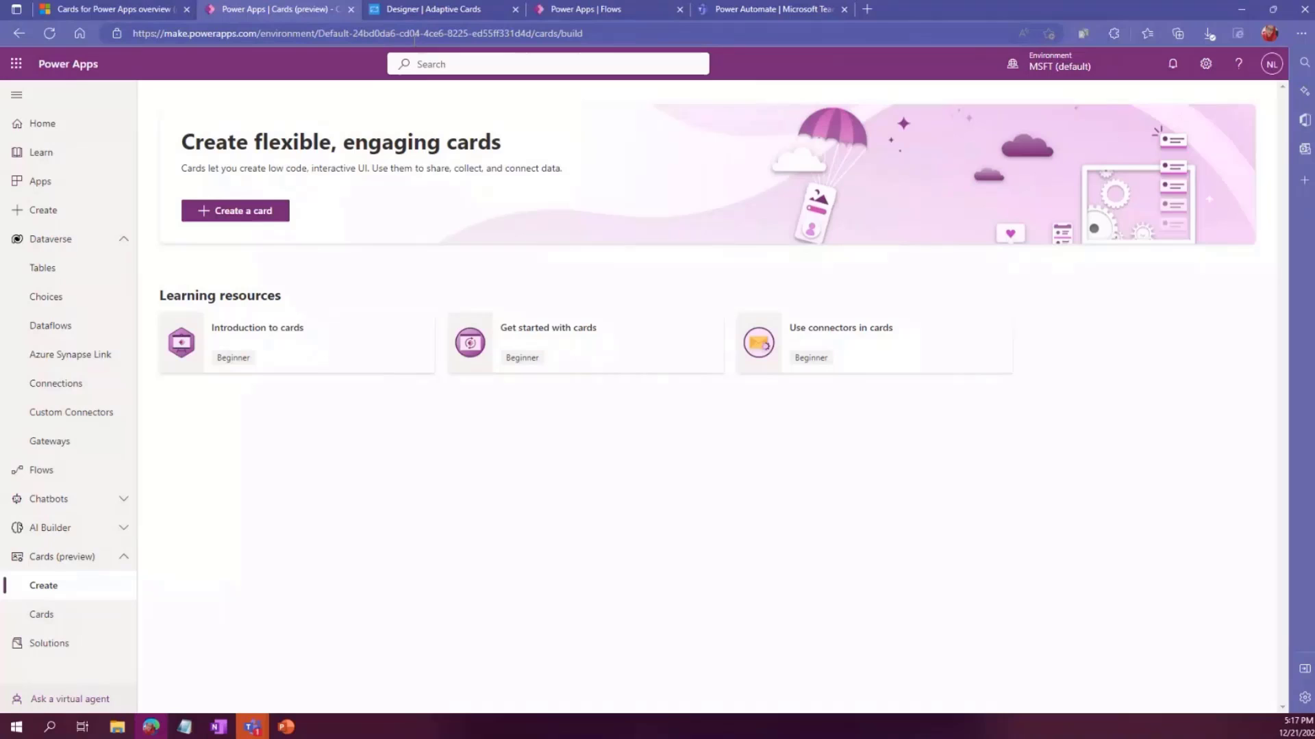
Switch from the slides to the browser's Adaptive Cards Designer showing the Free socks card
left_click(431, 9)
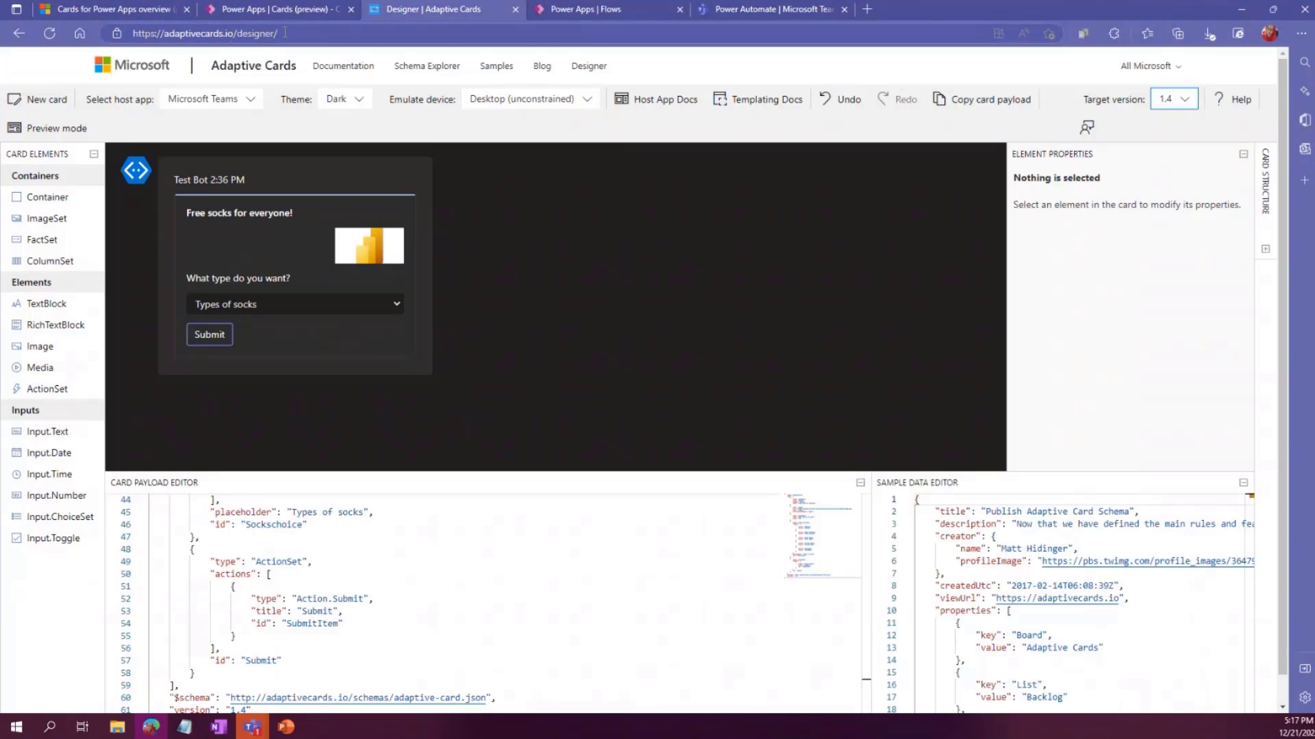
mouse_move(269, 105)
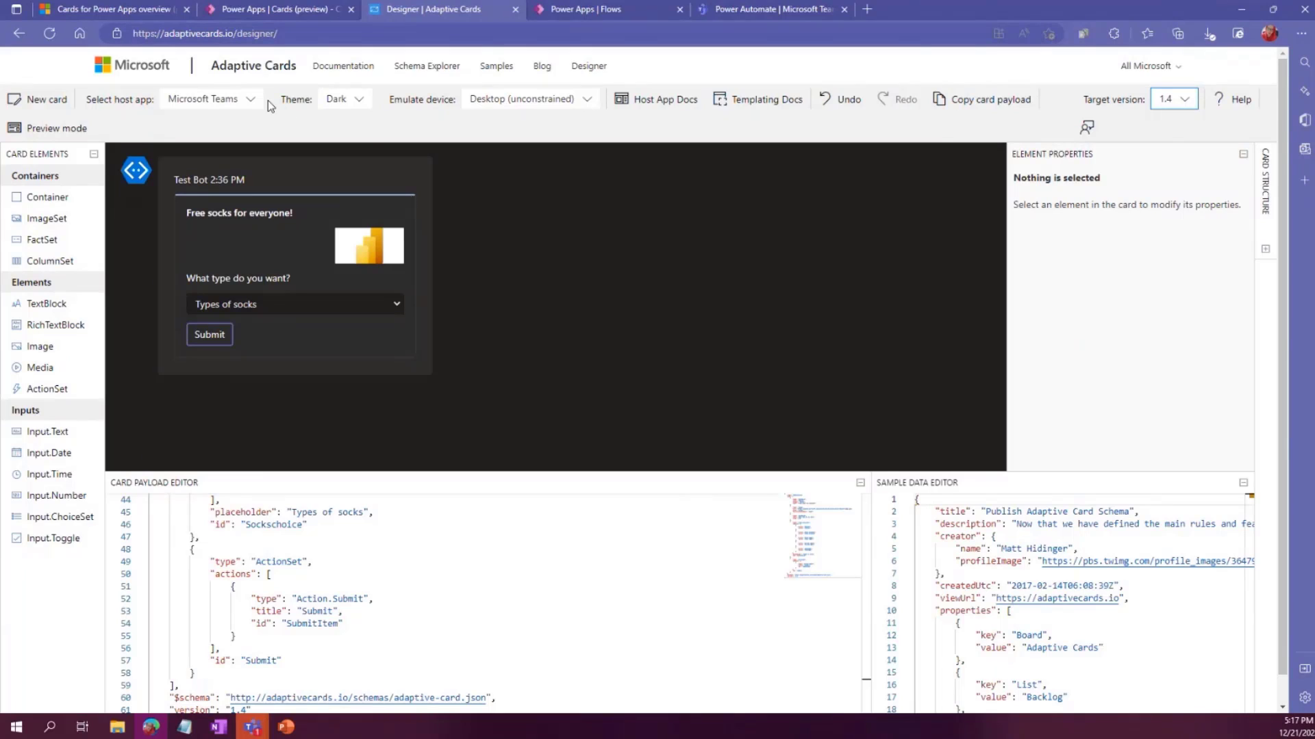
left_click(209, 99)
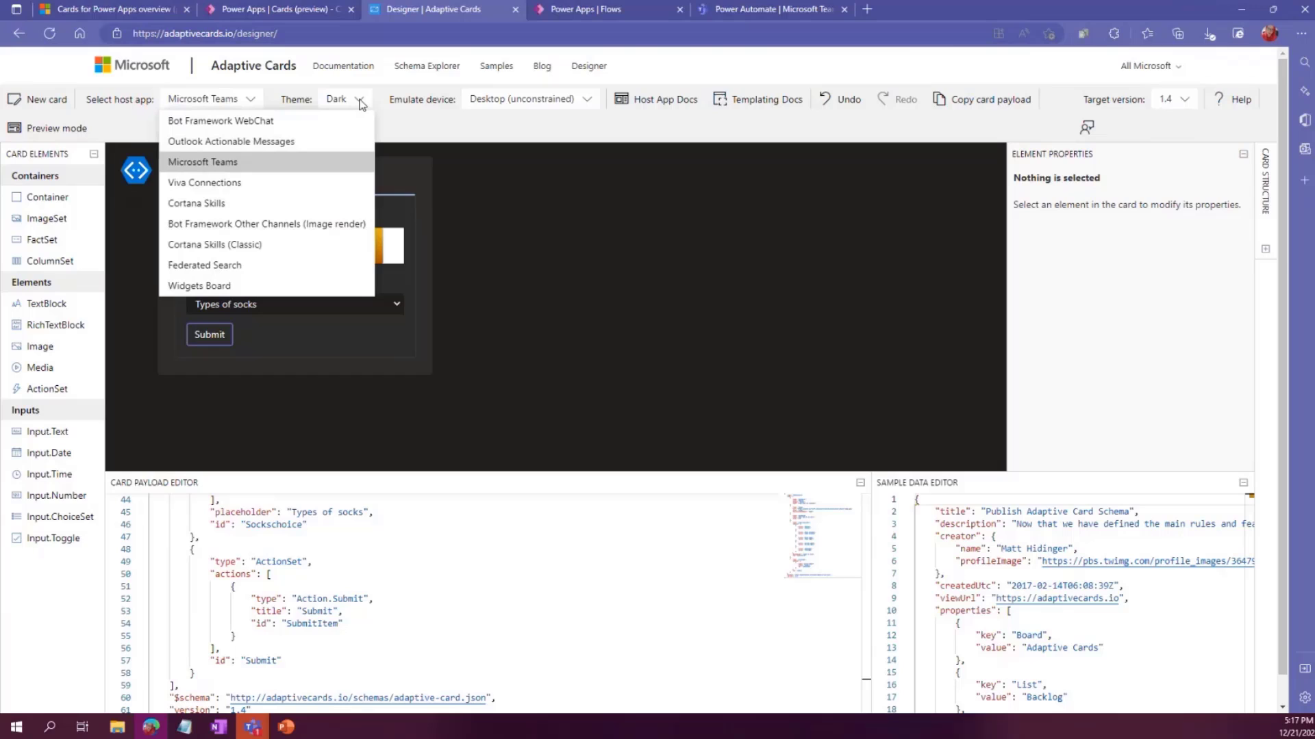
left_click(202, 162)
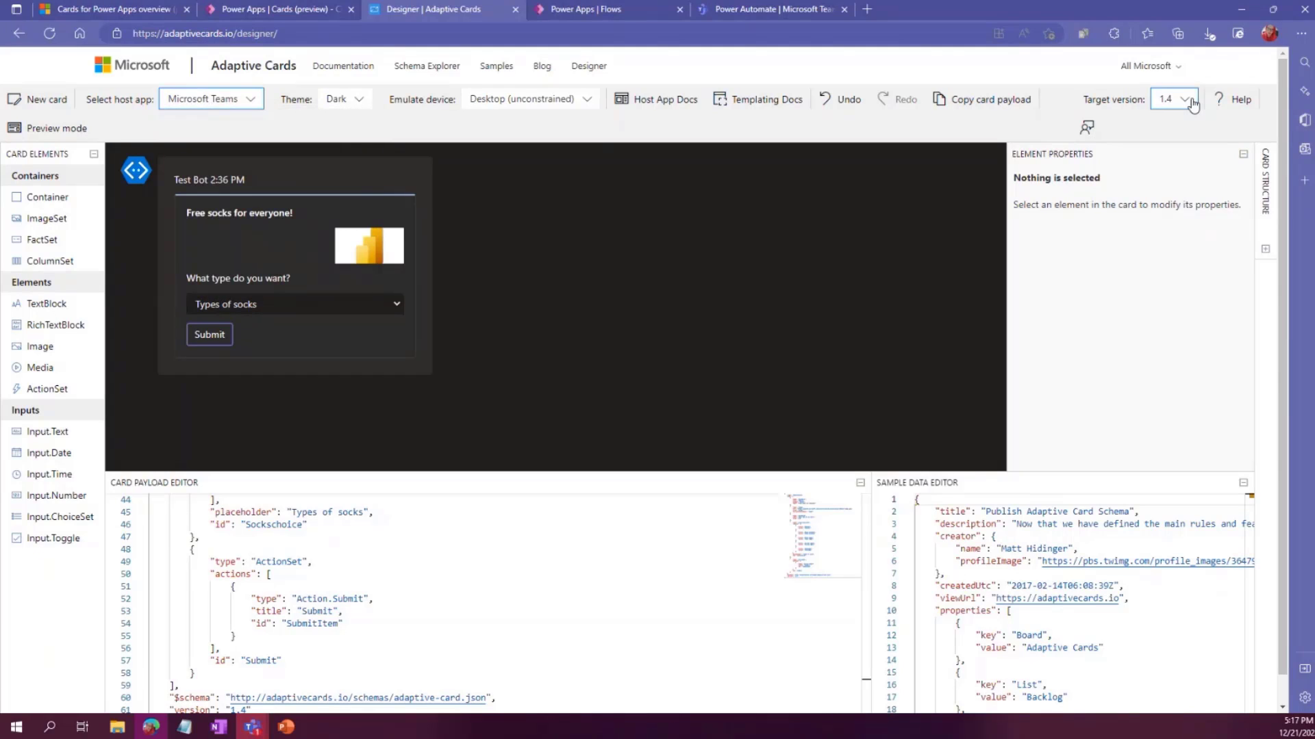
left_click(1172, 99)
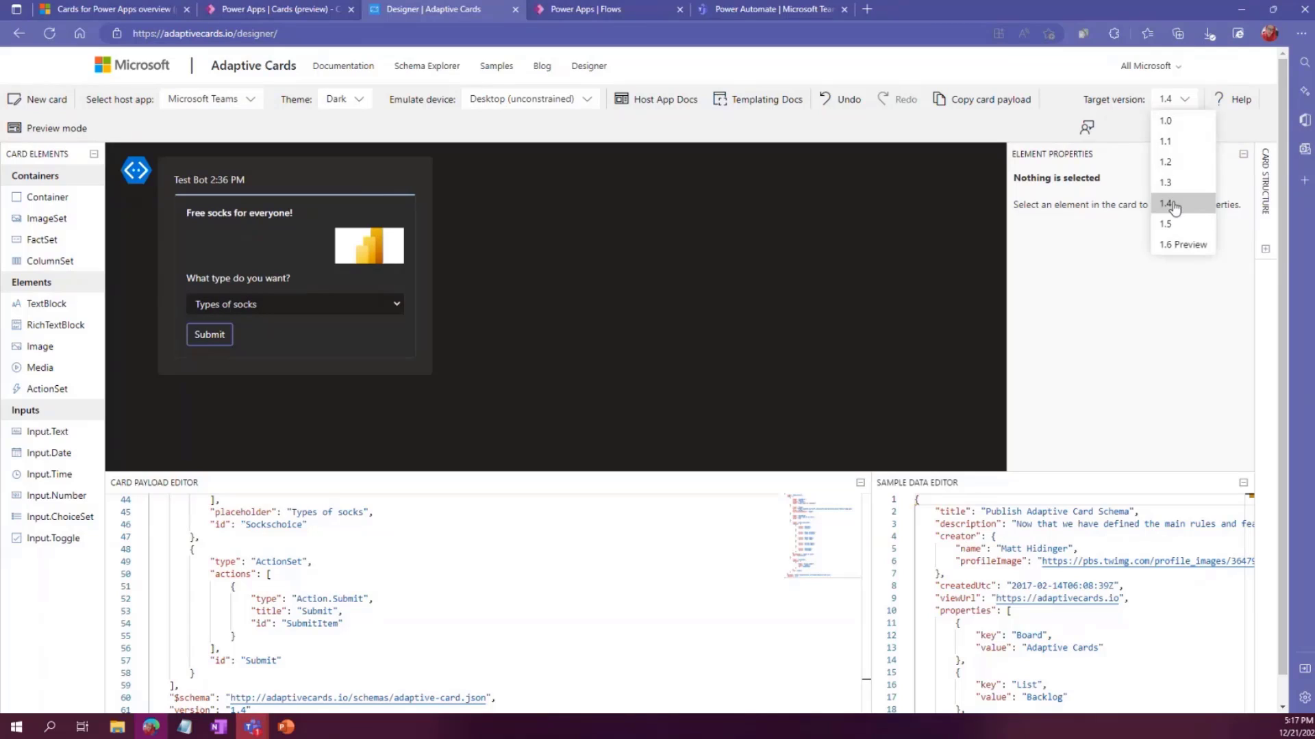
mouse_move(1182, 142)
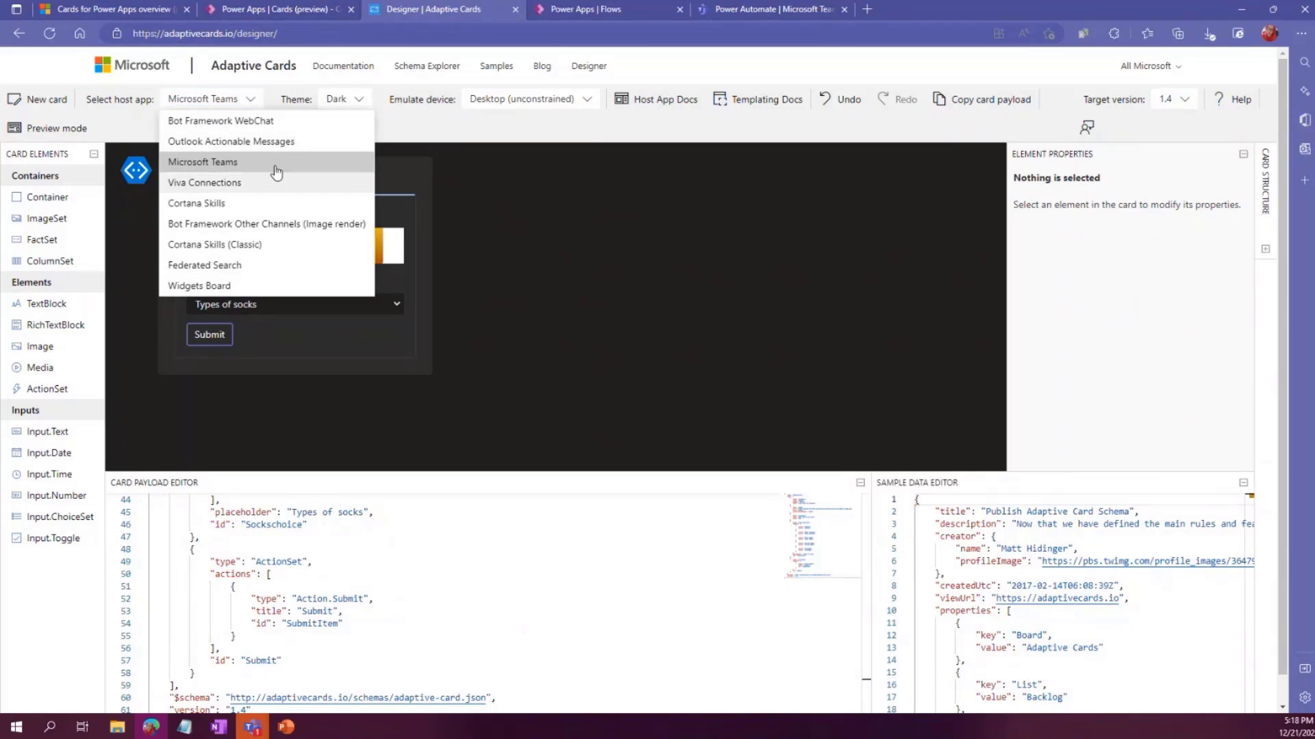
mouse_move(308, 248)
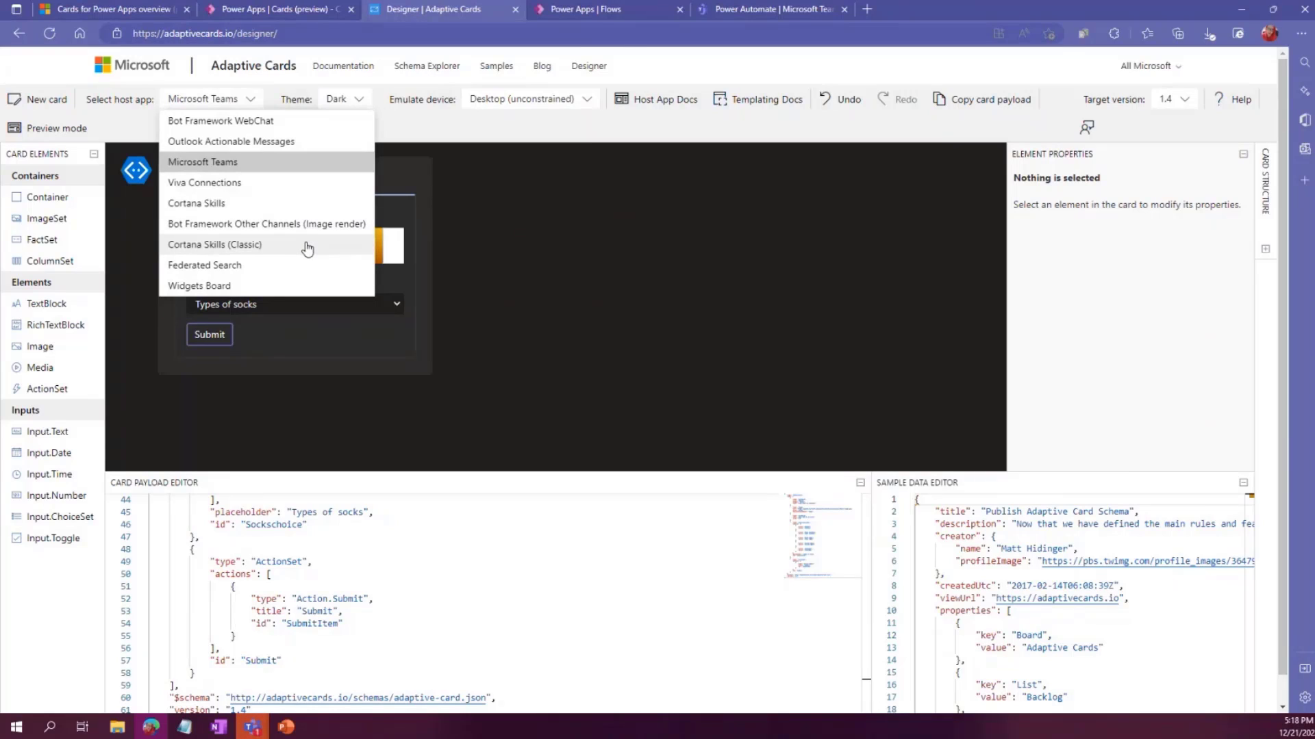
mouse_move(191, 168)
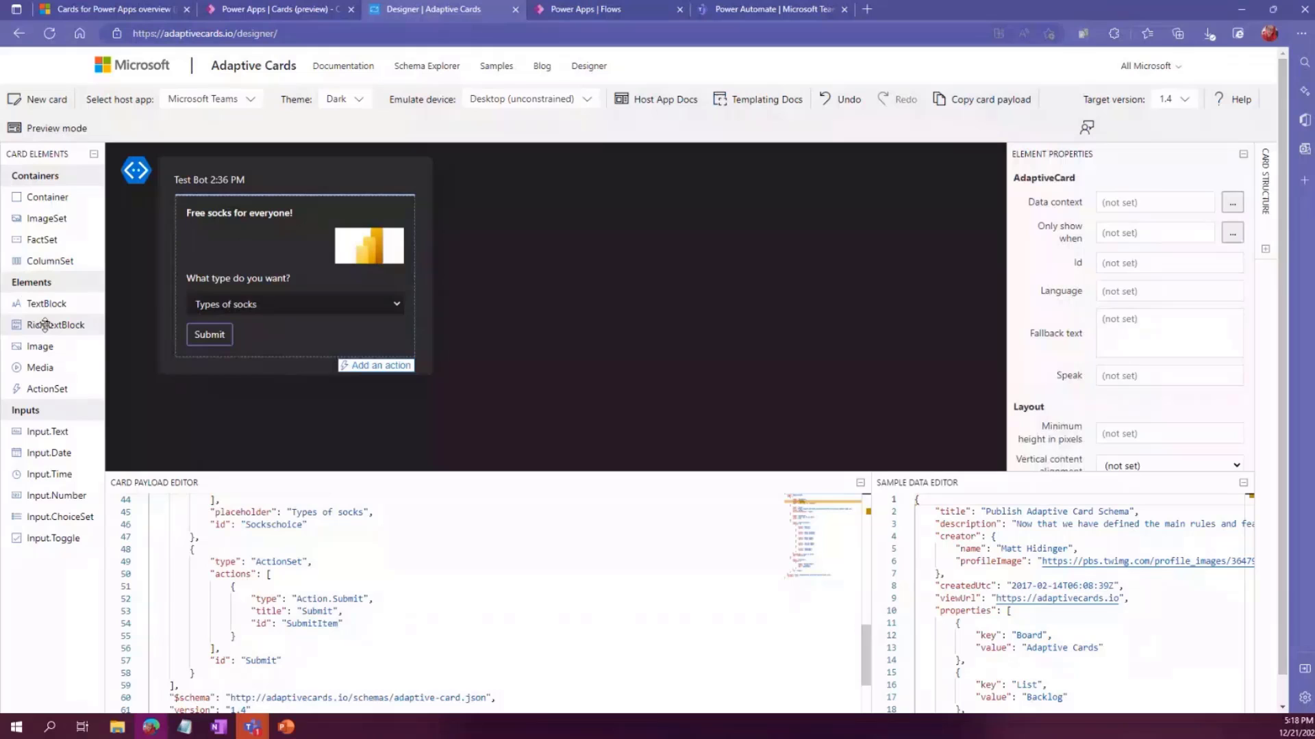
Add a trial RichTextBlock to the socks card, then remove it again
left_click(56, 325)
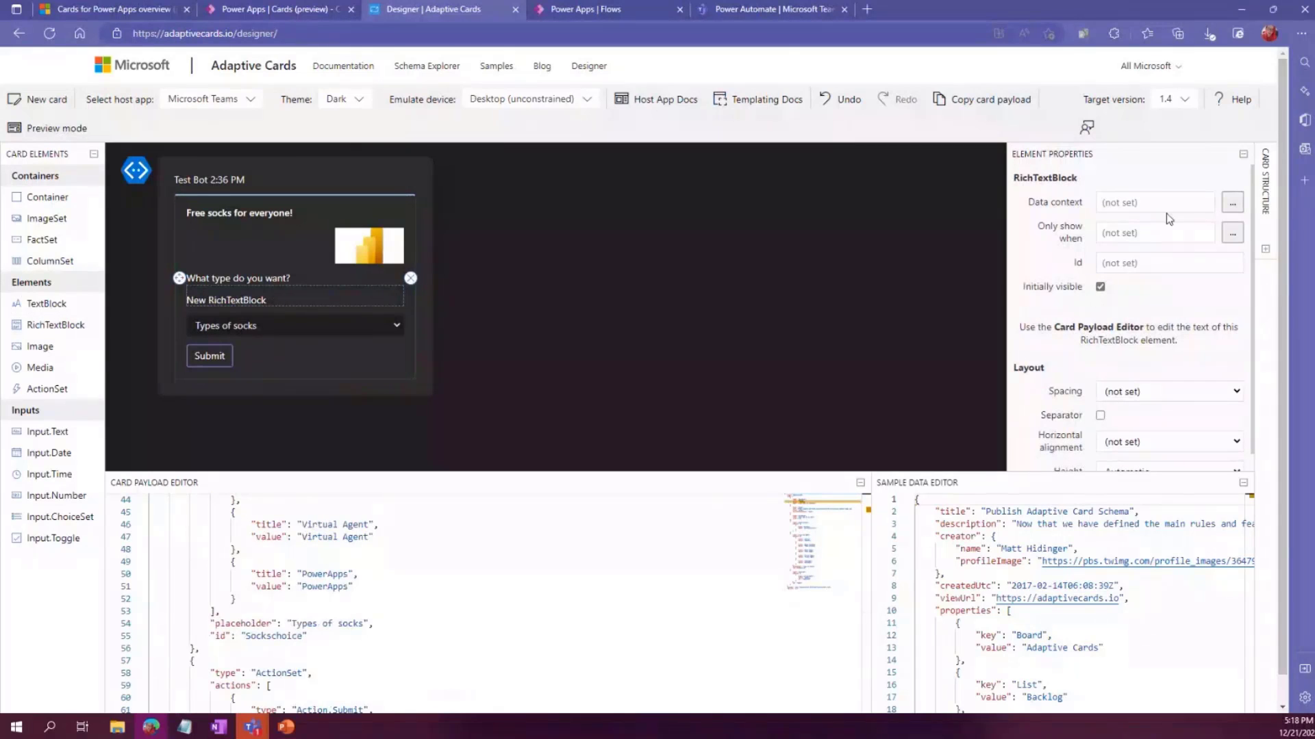
left_click(1168, 262)
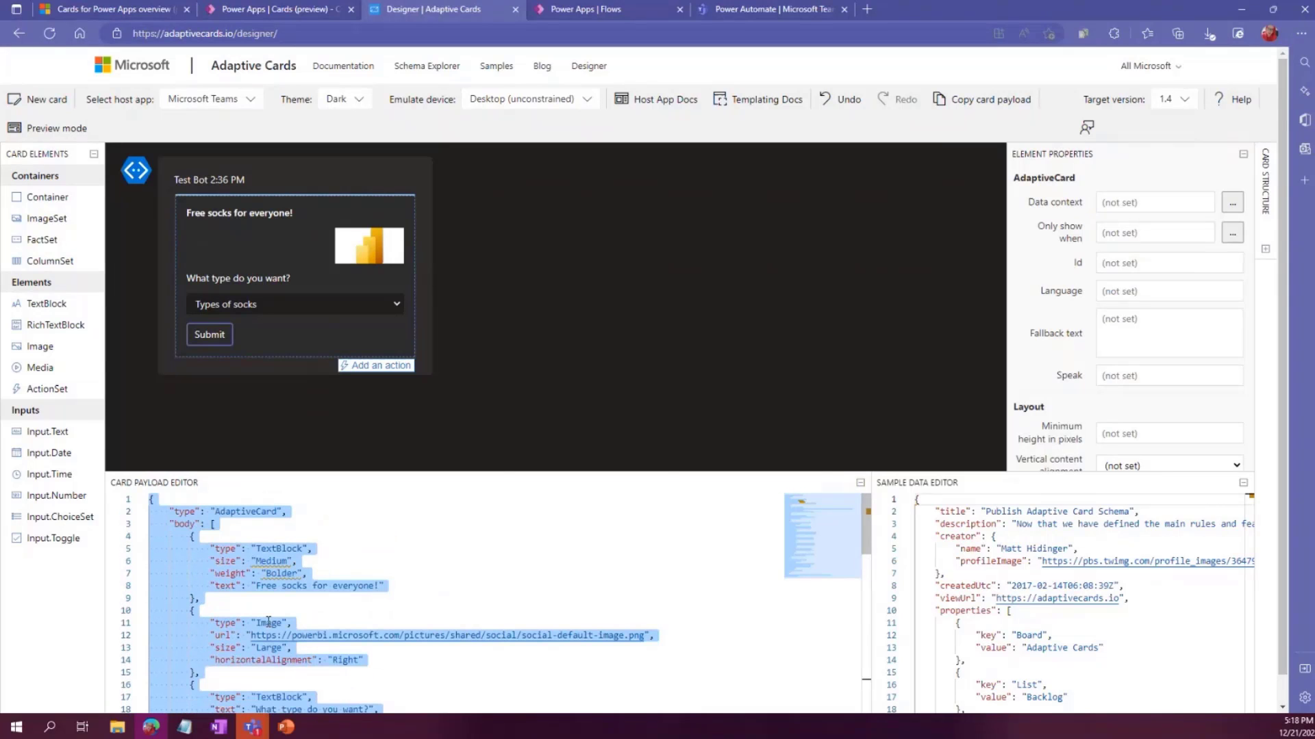
mouse_move(232, 574)
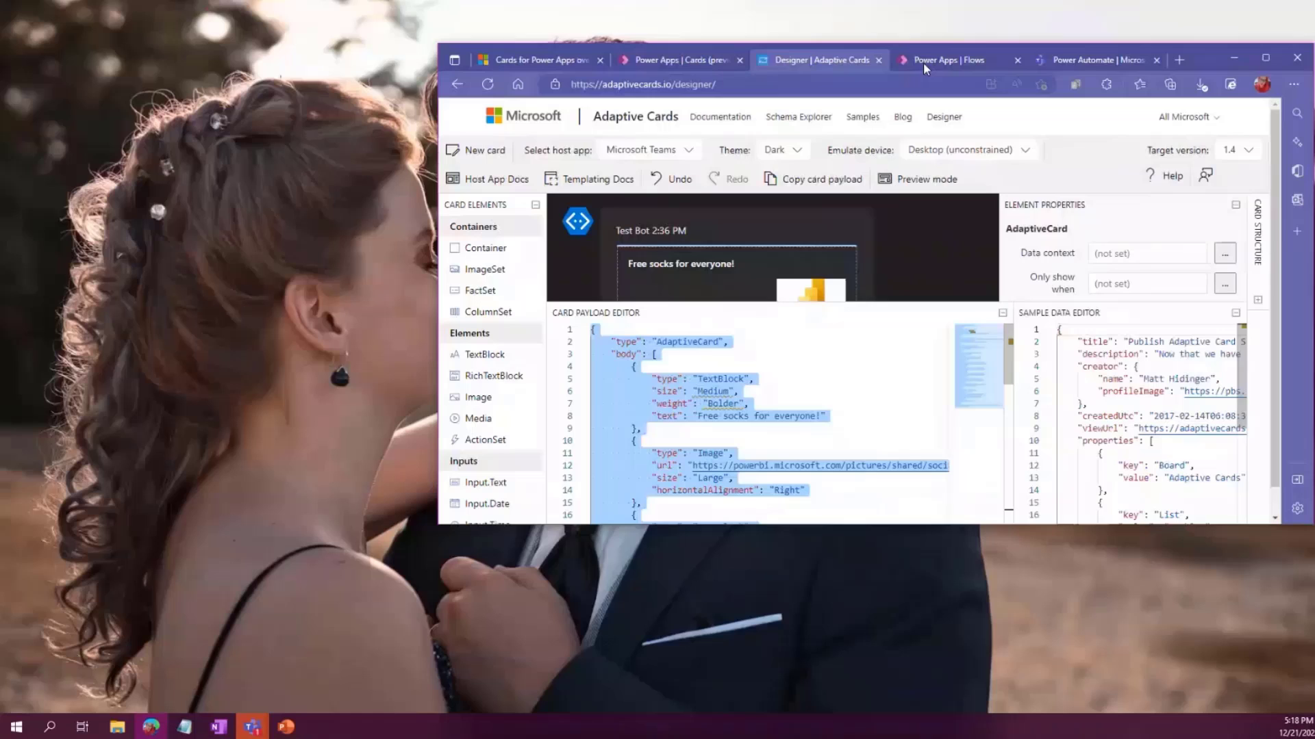
Open Demo-TestFlow in a maximized browser, select the card JSON, and review the flow
left_click(950, 60)
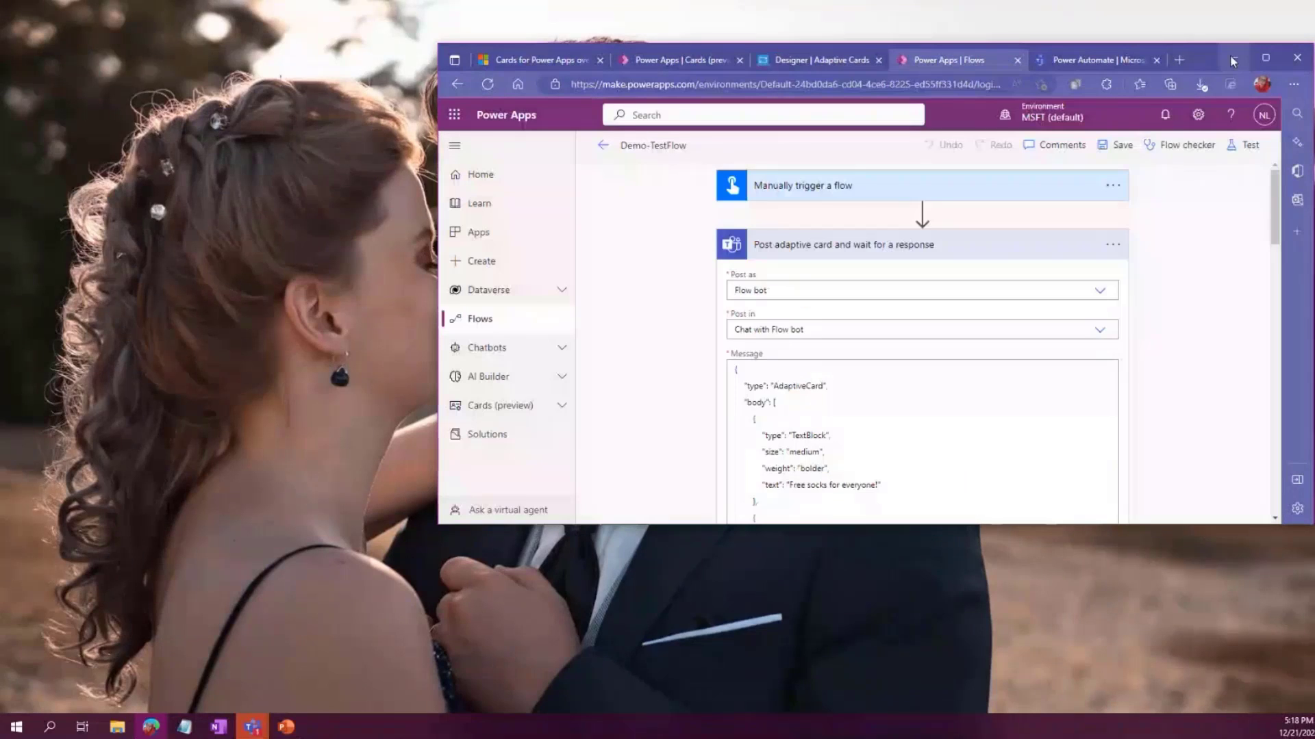
left_click(1232, 60)
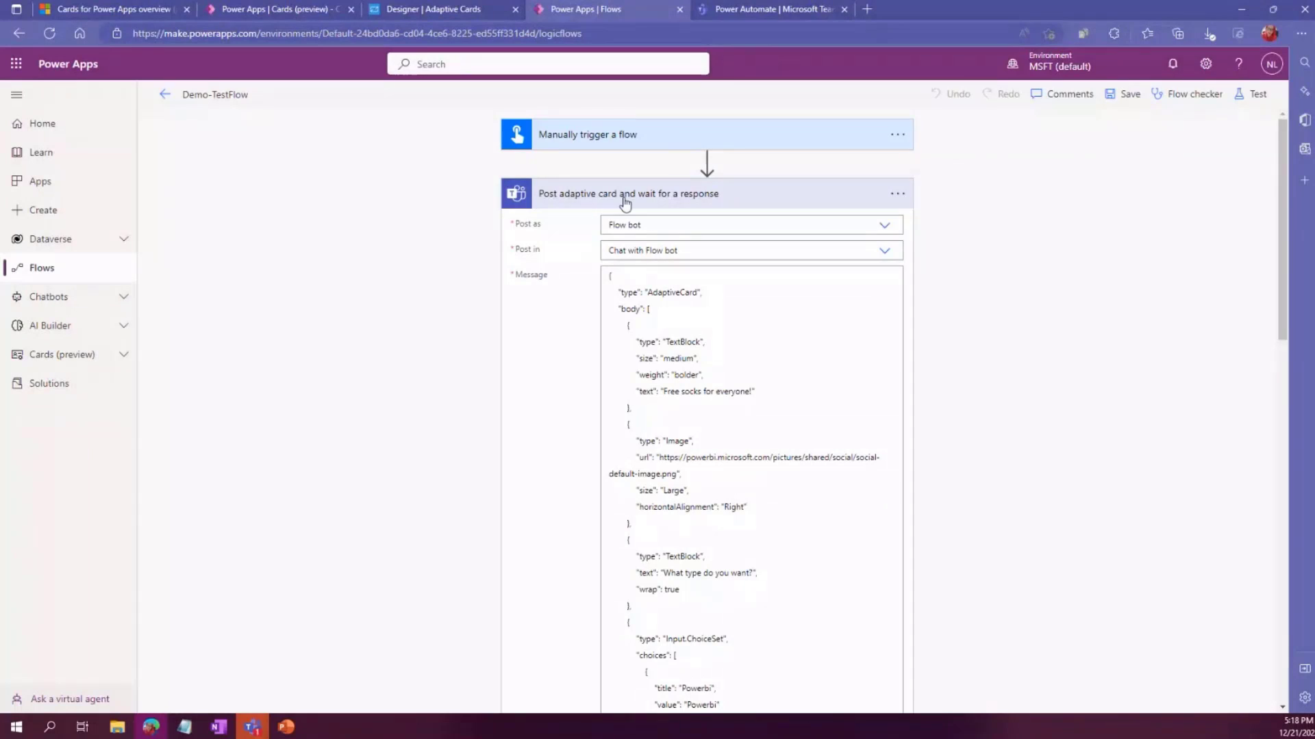
mouse_move(734, 201)
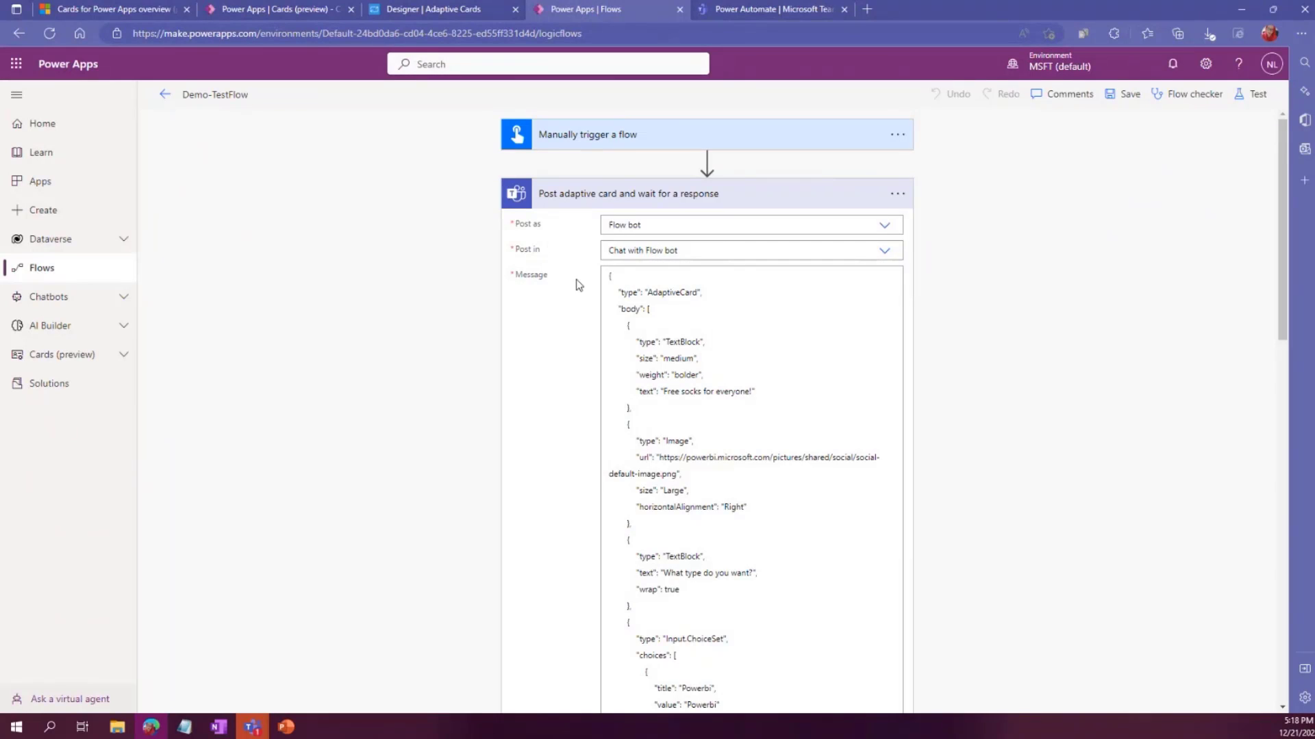
left_click(749, 309)
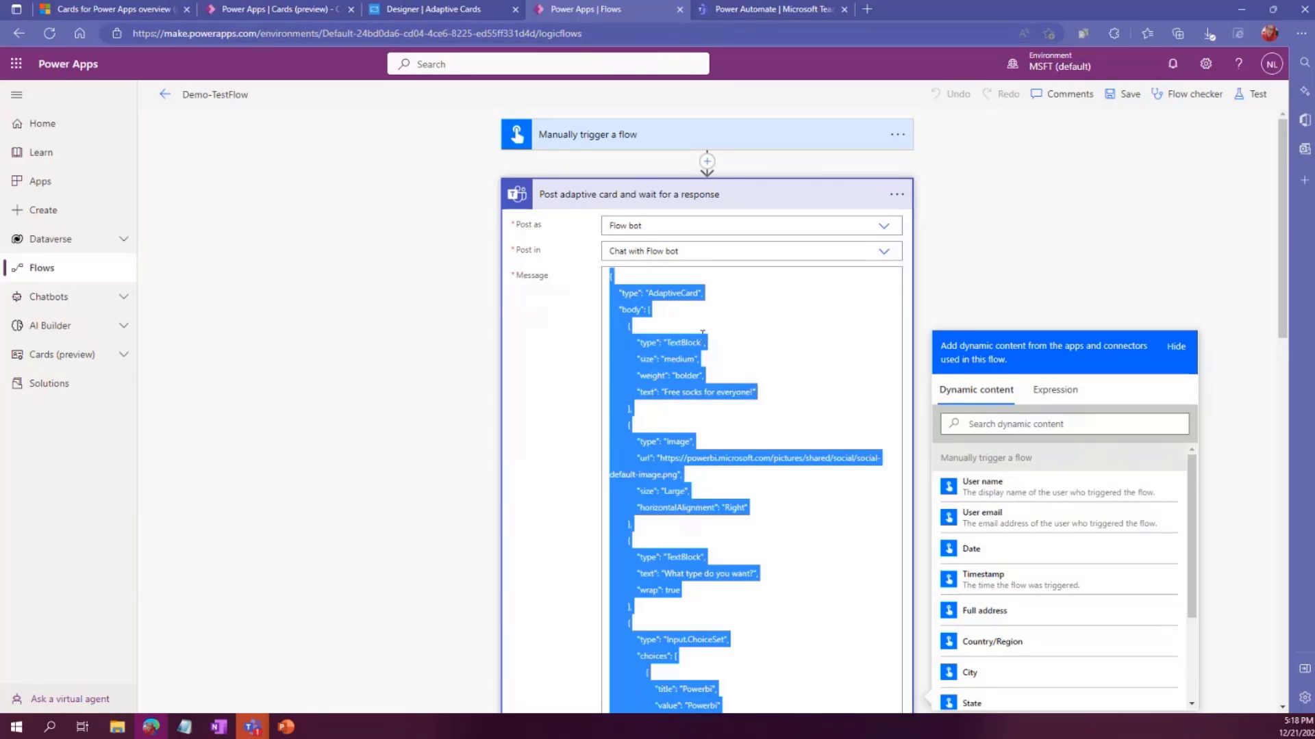
scroll("down", 3)
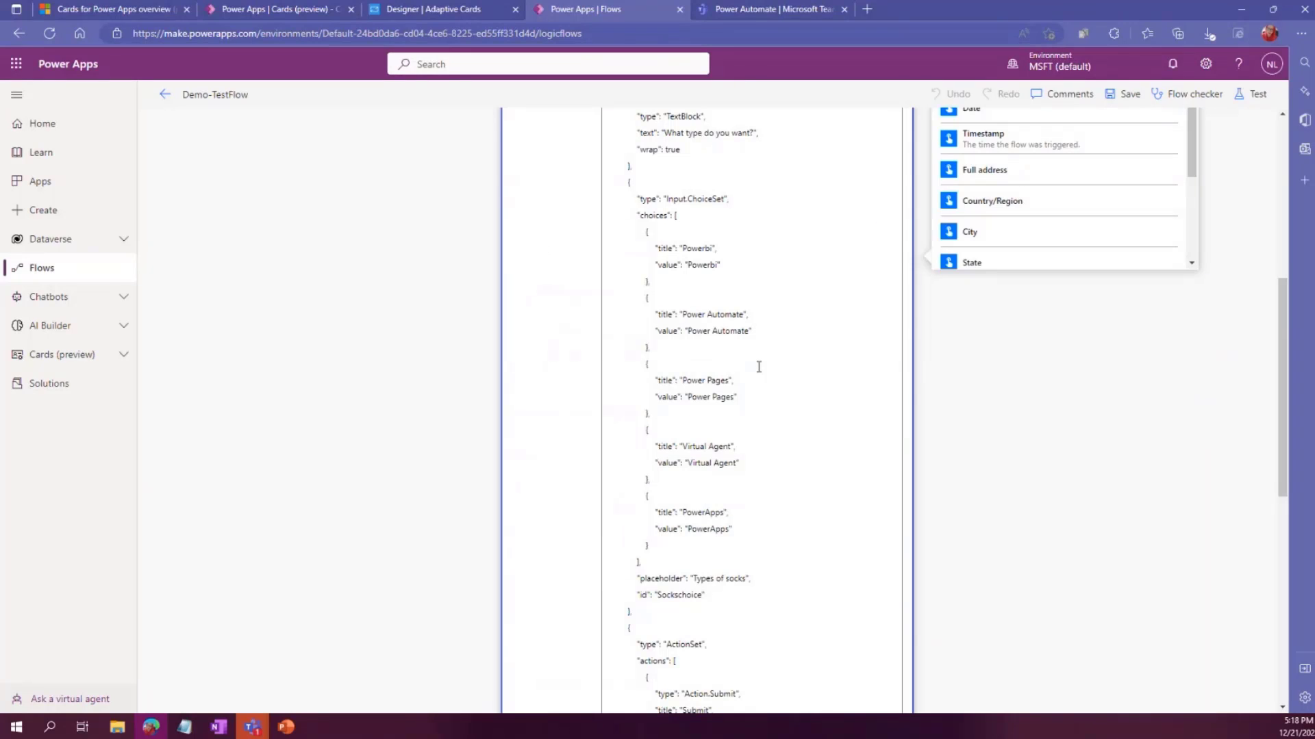
scroll("down", 3)
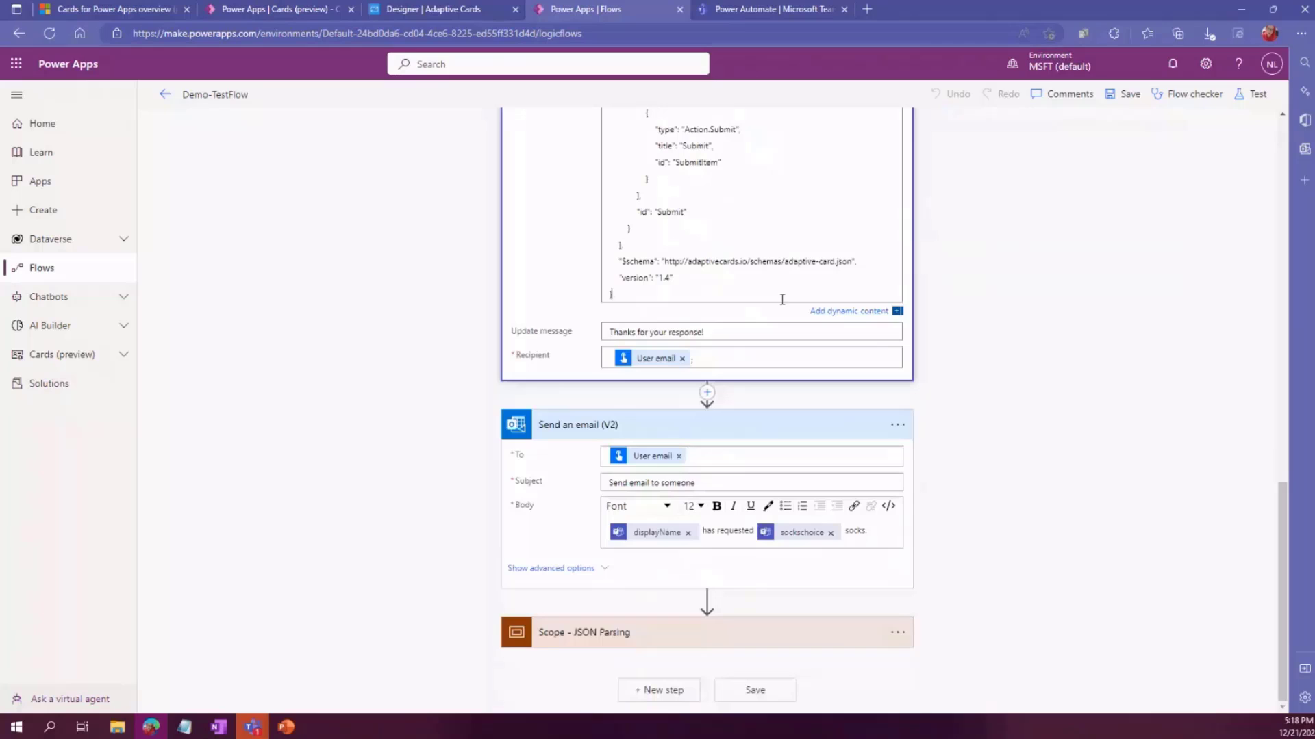
mouse_move(570, 336)
type("}")
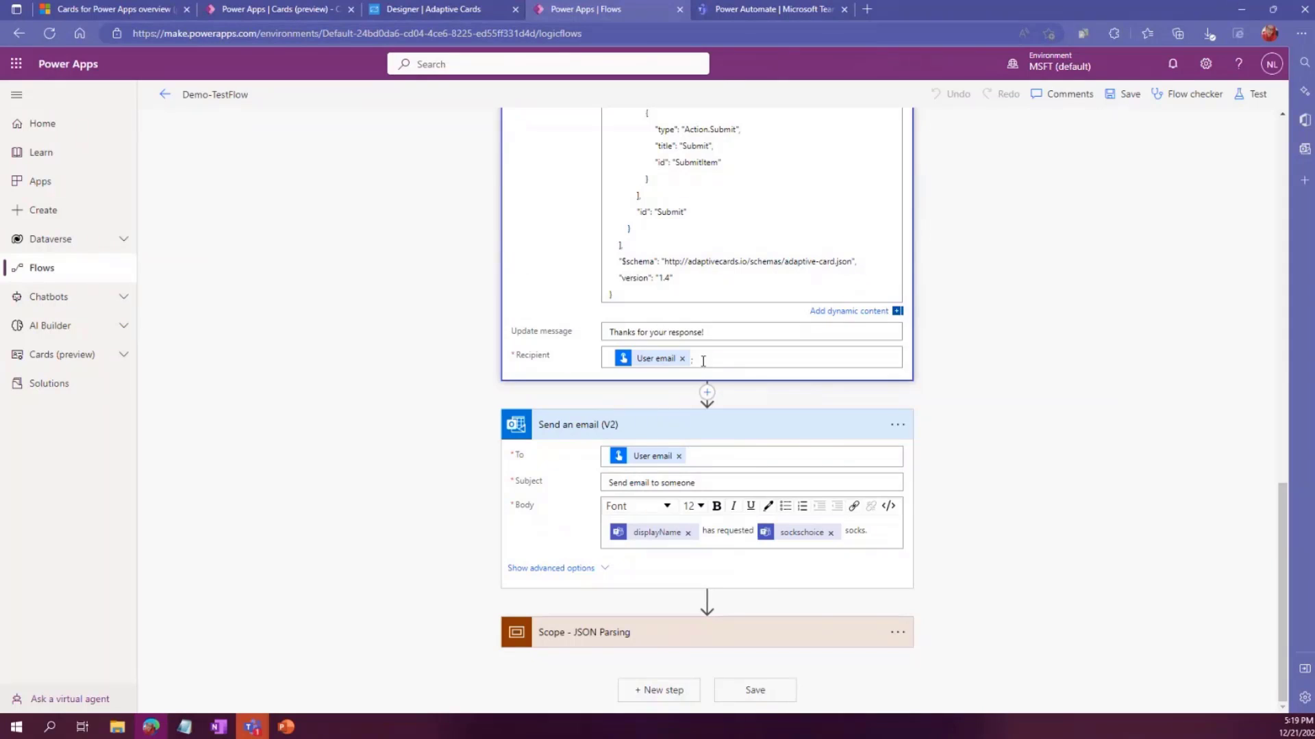
mouse_move(903, 543)
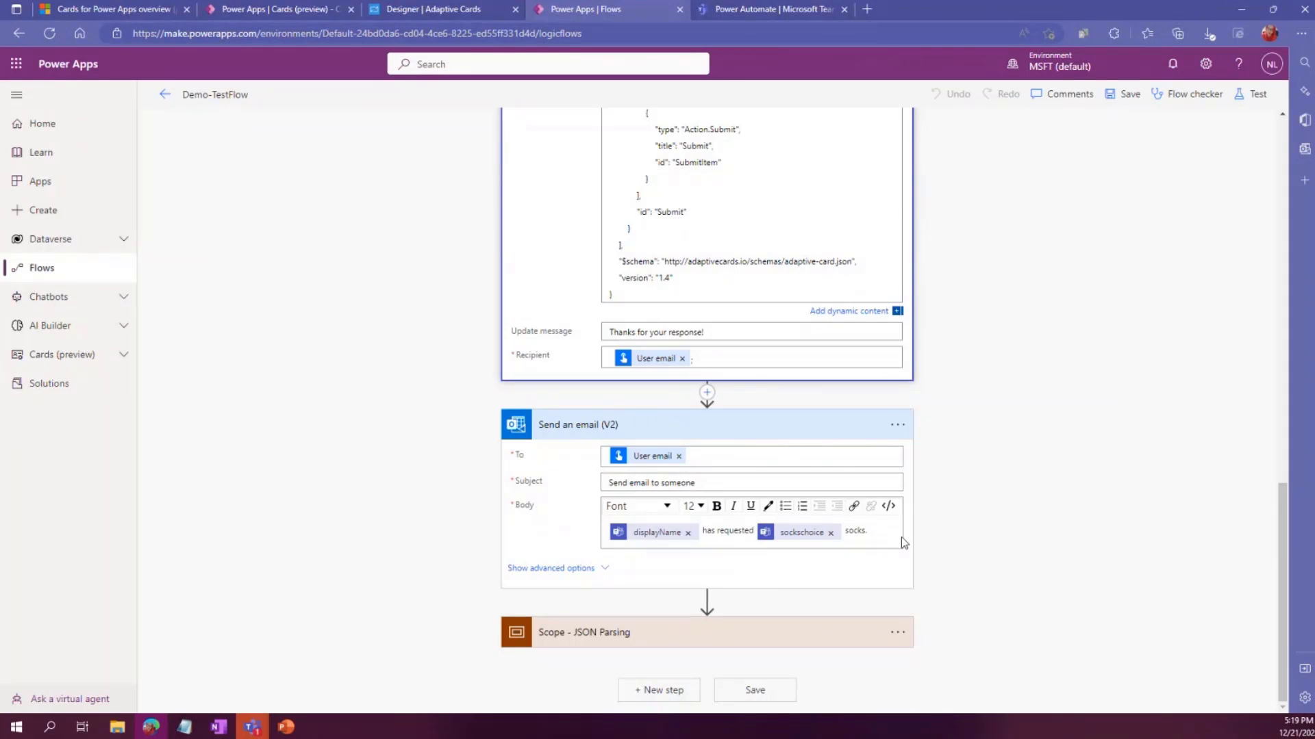
Update the card Message field and move down toward the Scope - JSON Parsing step
left_click(855, 530)
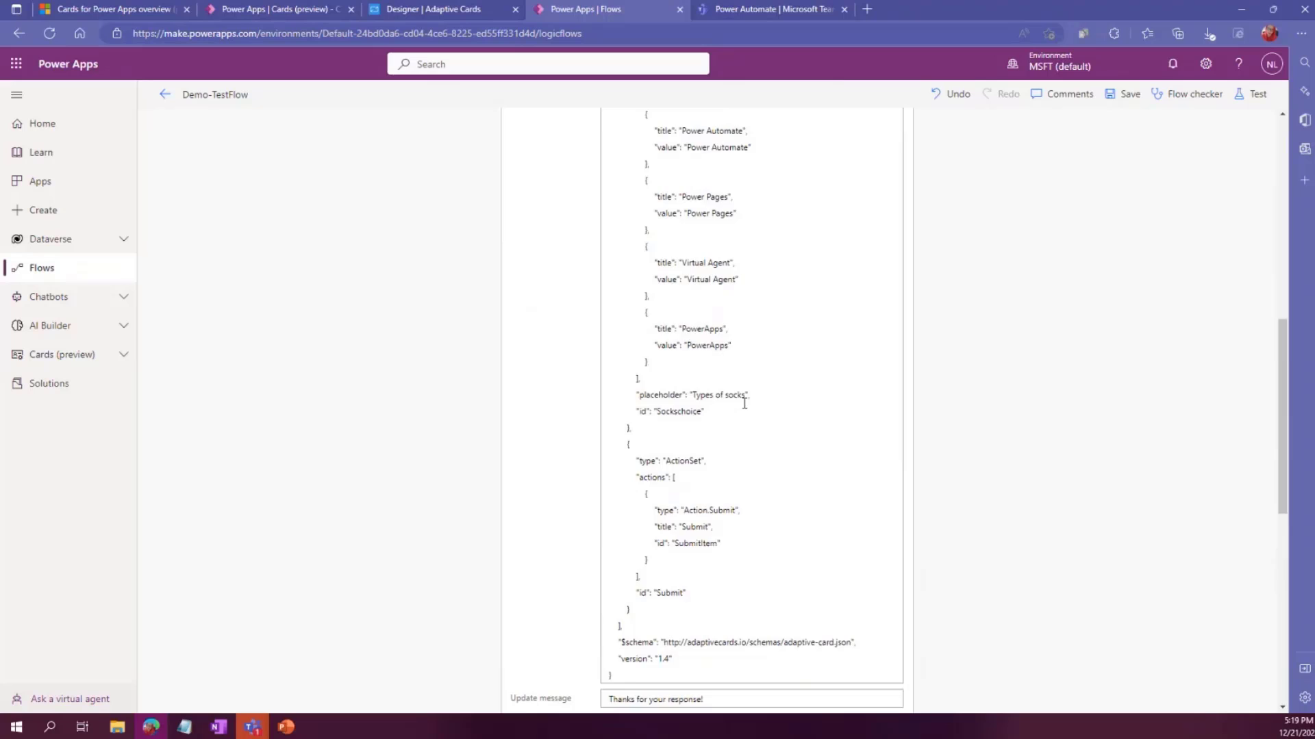
scroll("down", 3)
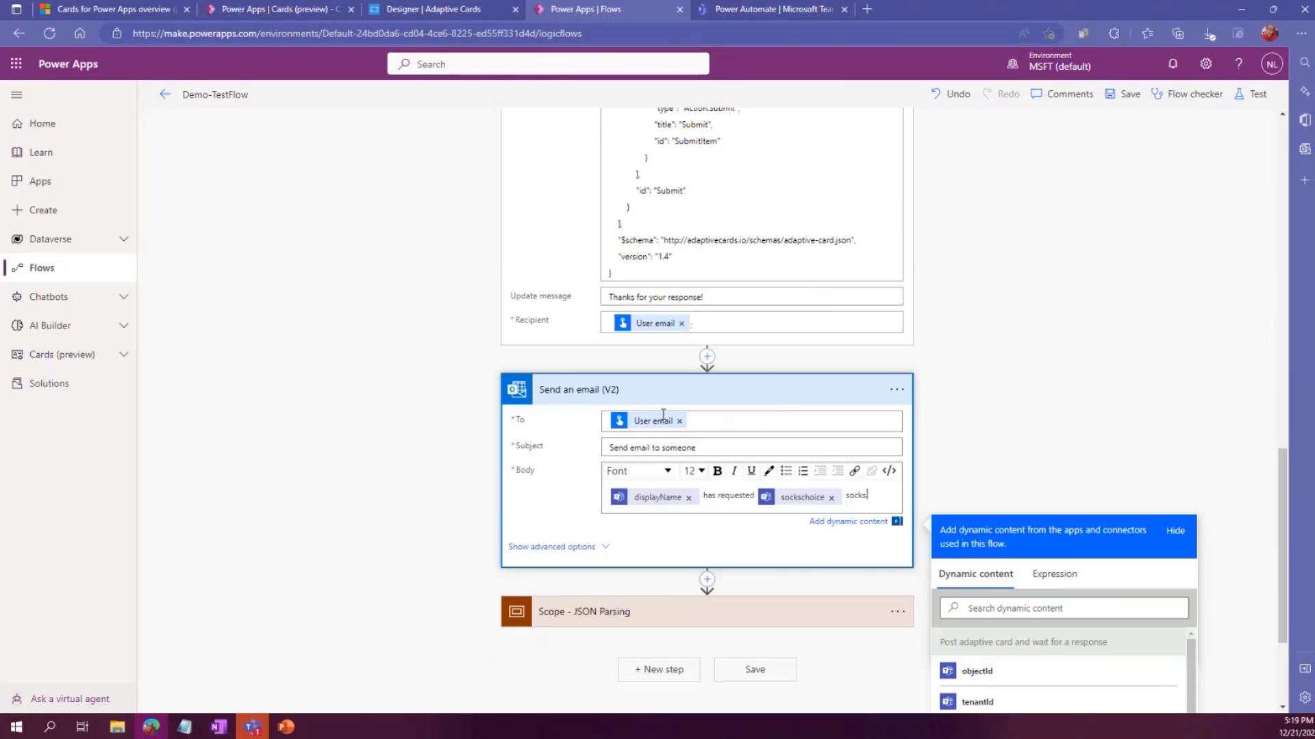
mouse_move(657, 496)
type(".")
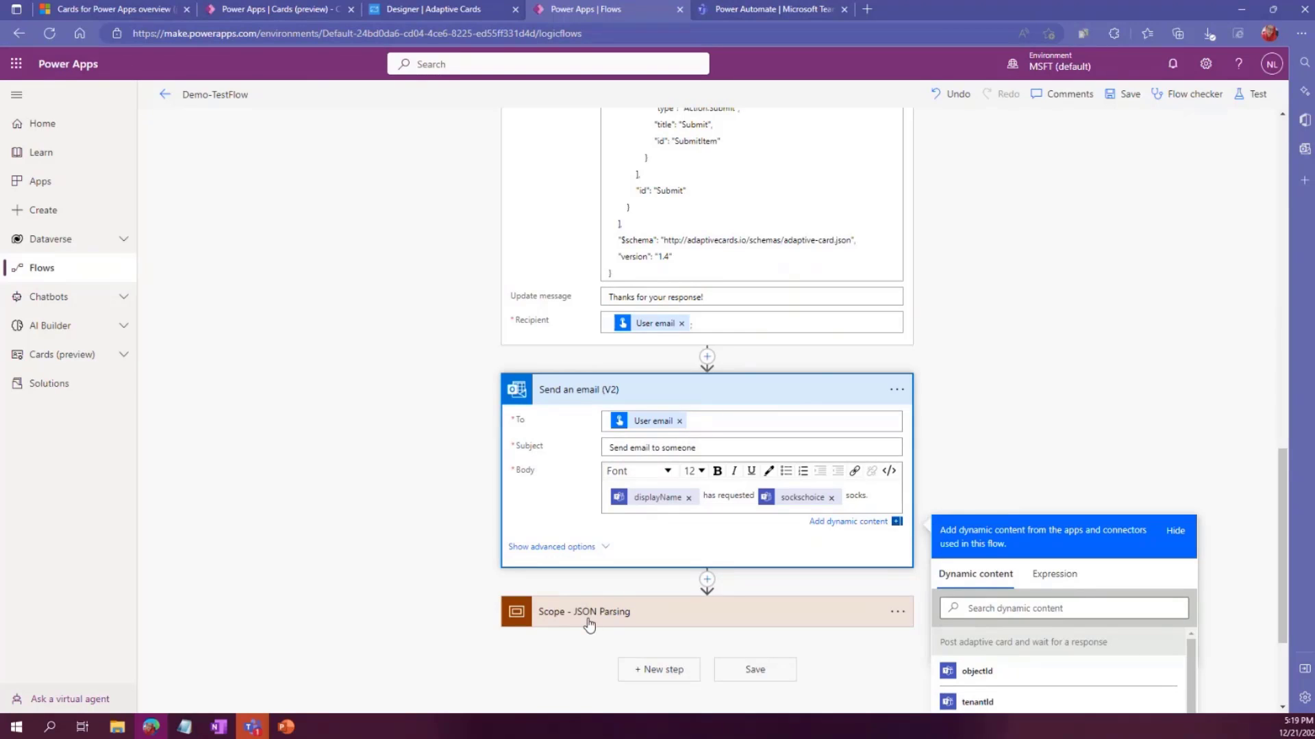
mouse_move(747, 204)
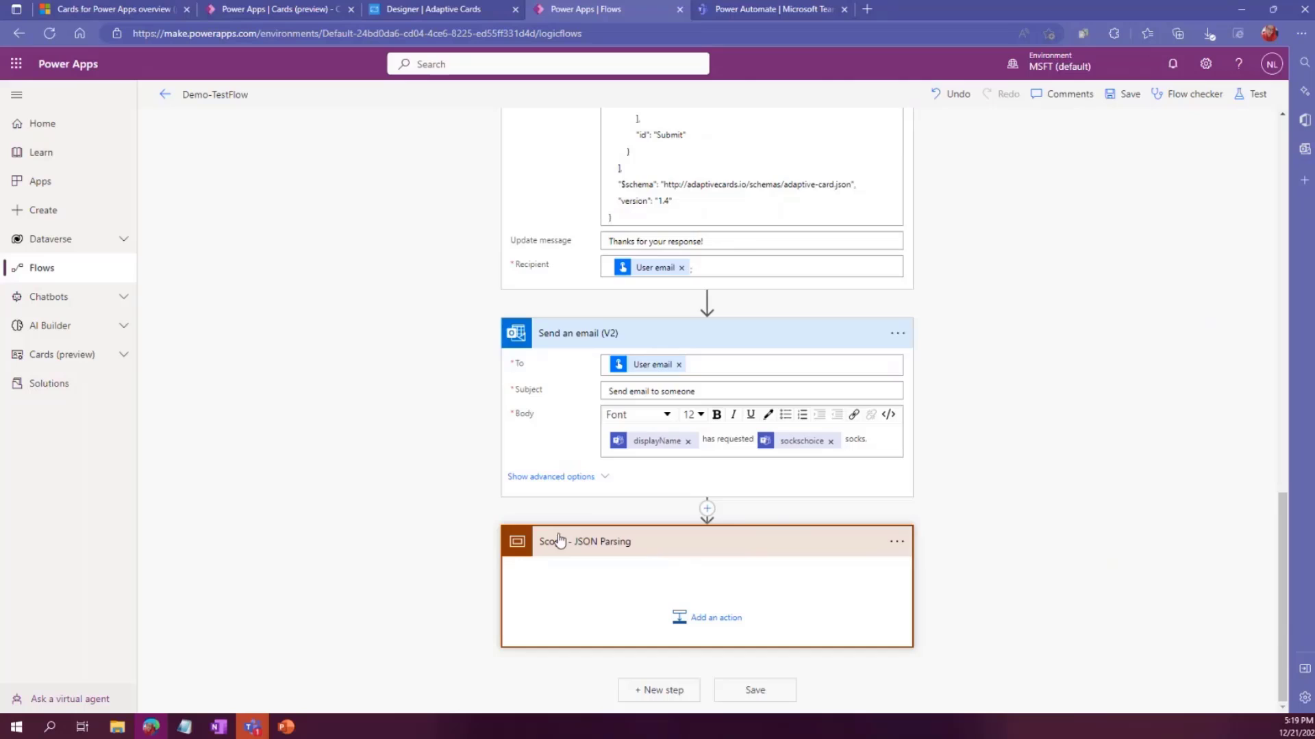
mouse_move(639, 606)
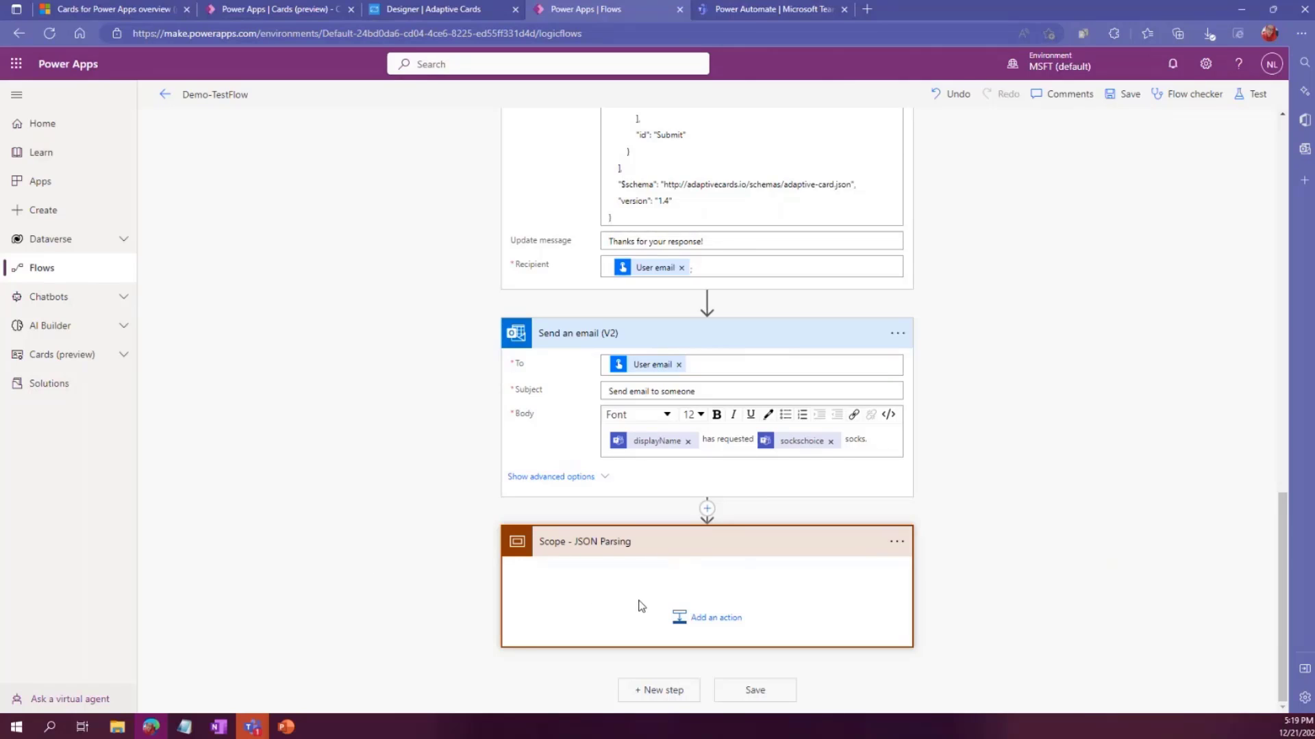
mouse_move(510, 535)
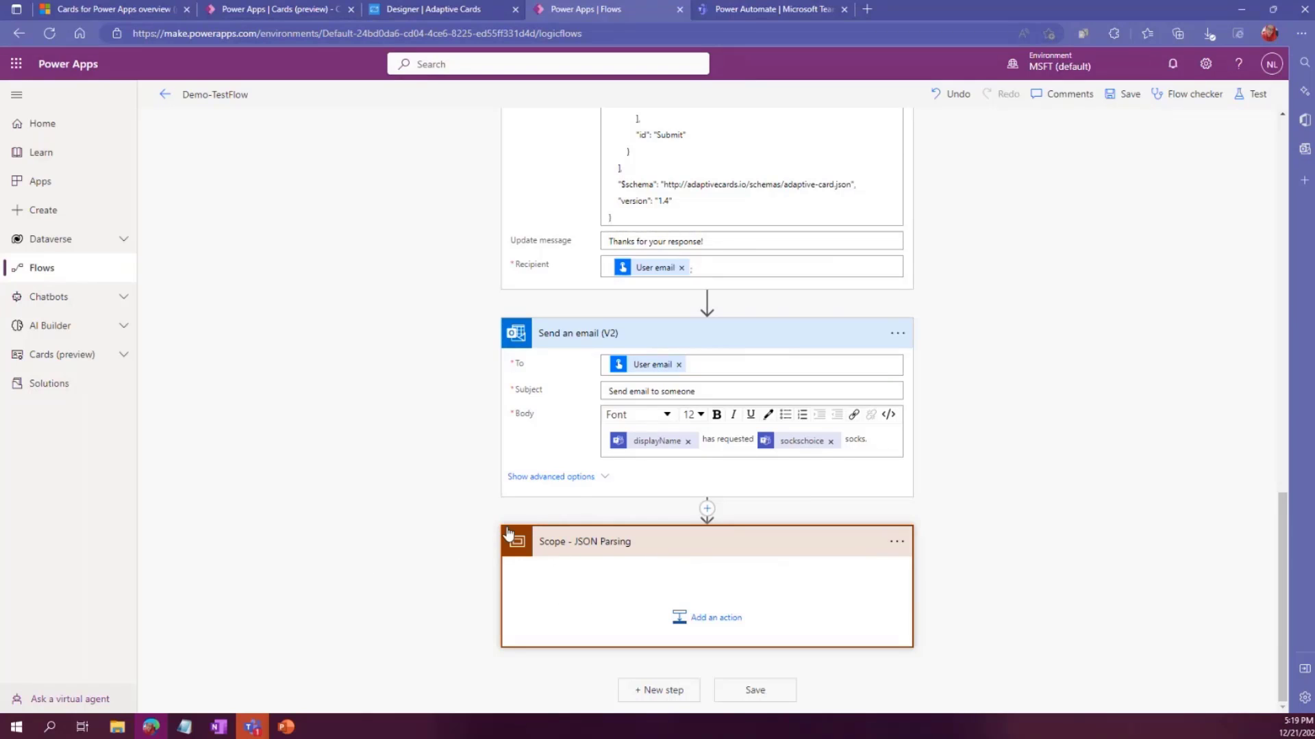
mouse_move(482, 576)
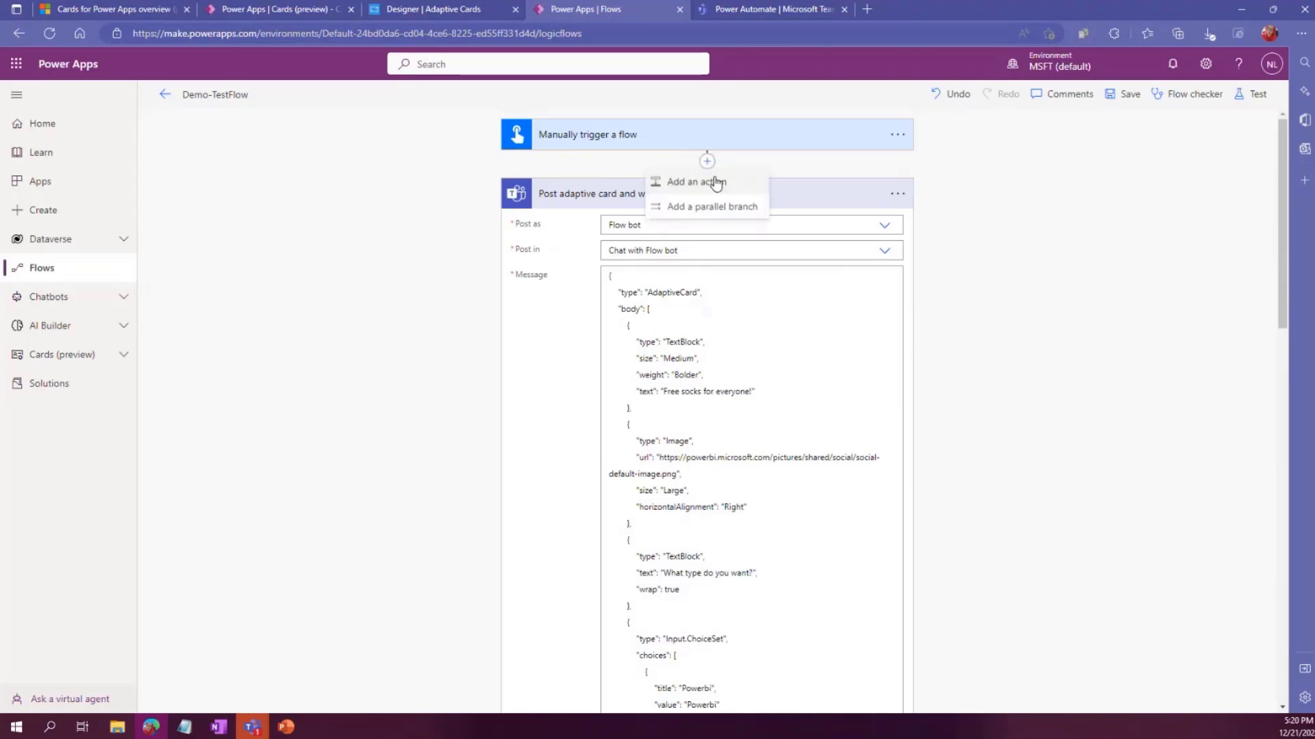
Insert an Initialize variable step before the card, named VarSocks, type String
left_click(695, 183)
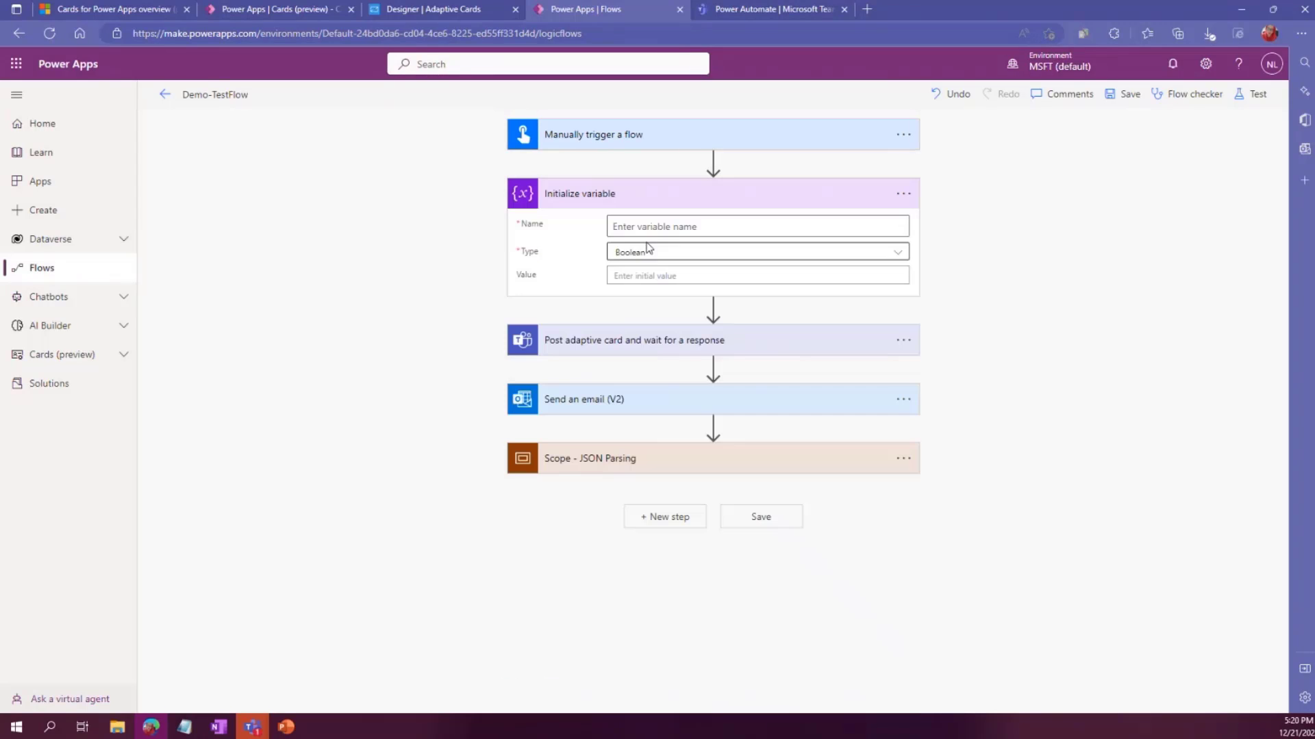
type("V")
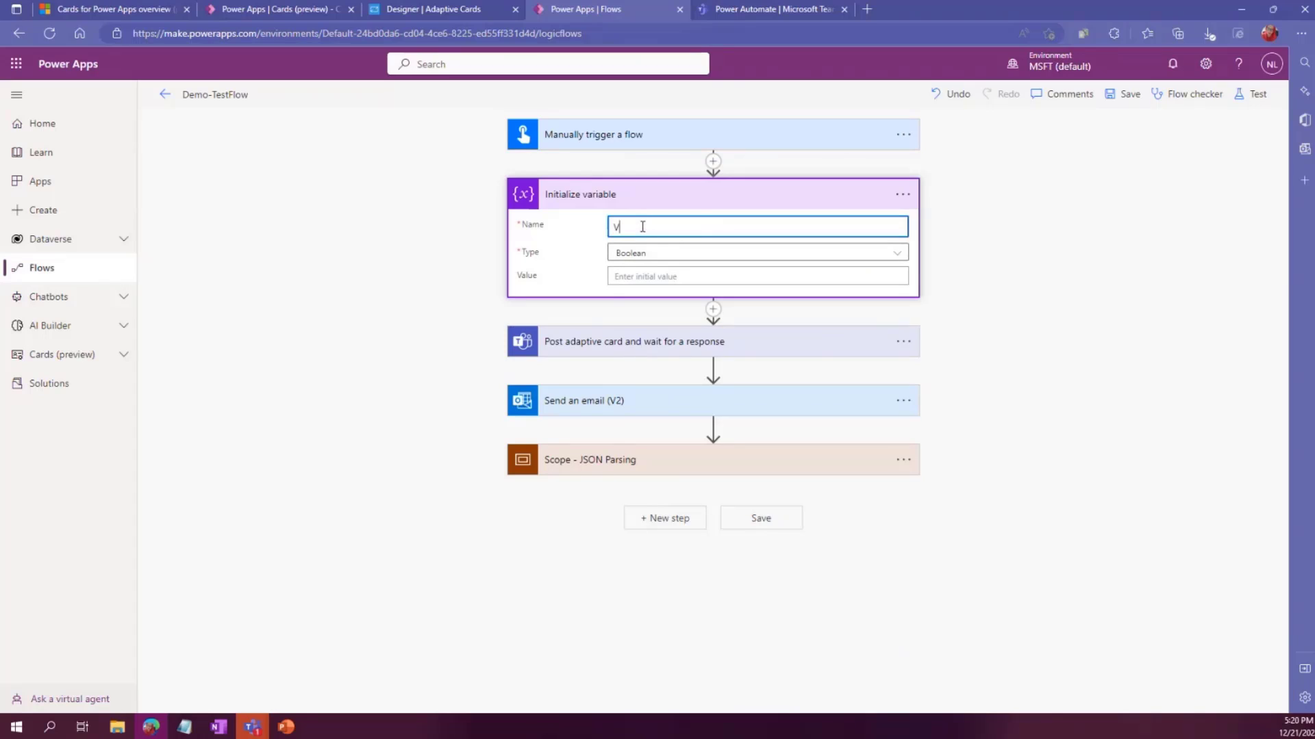
type("arSocks")
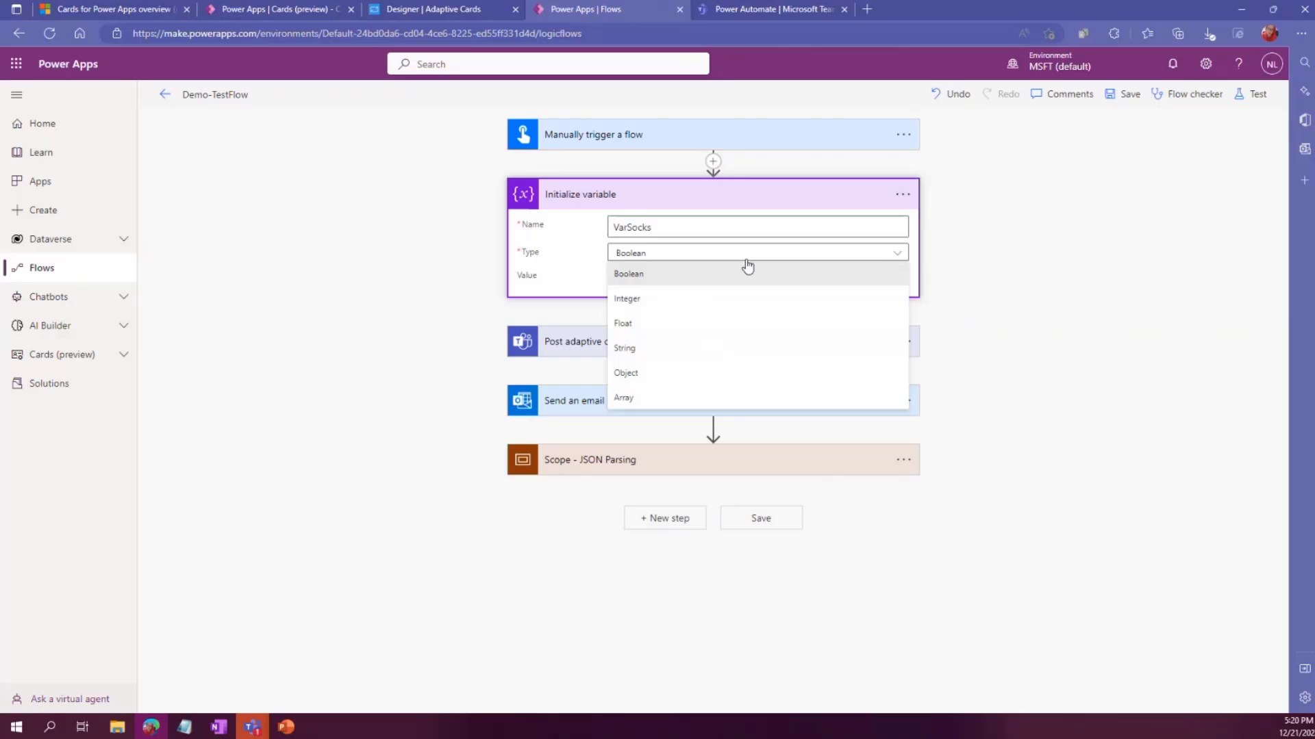
left_click(624, 347)
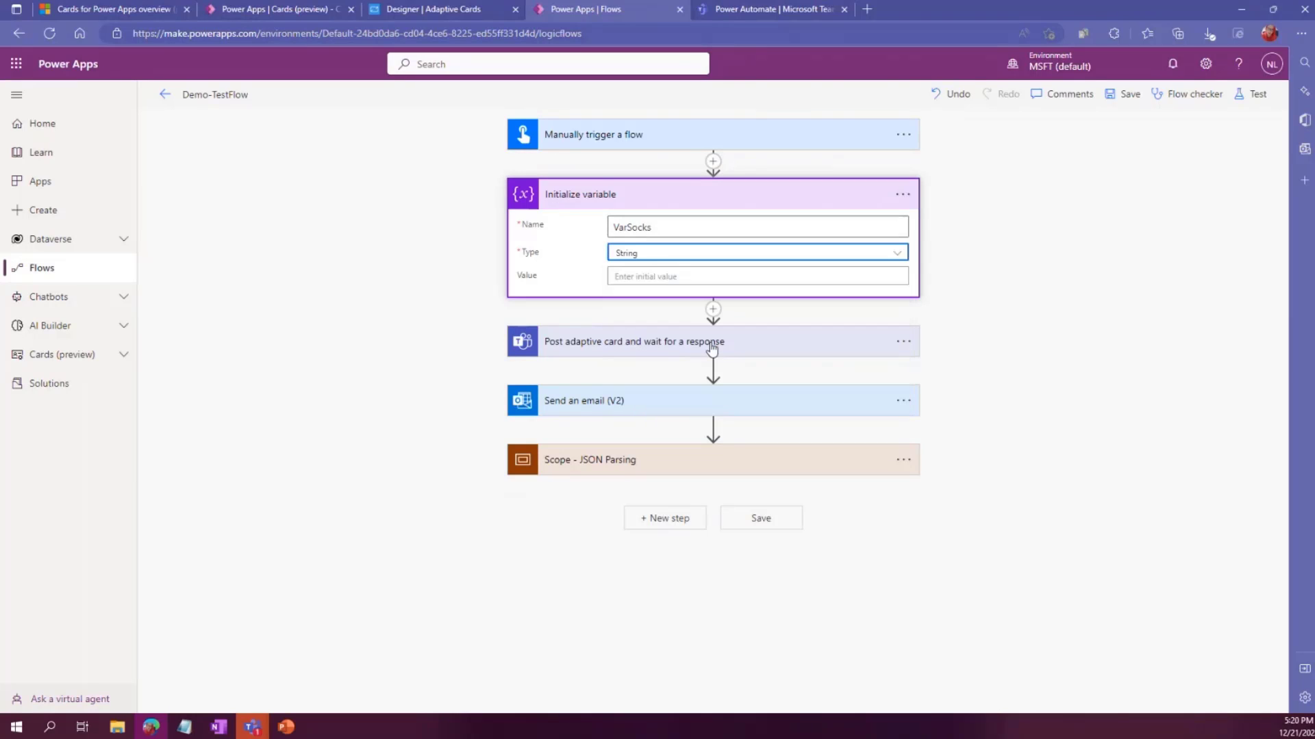
mouse_move(615, 439)
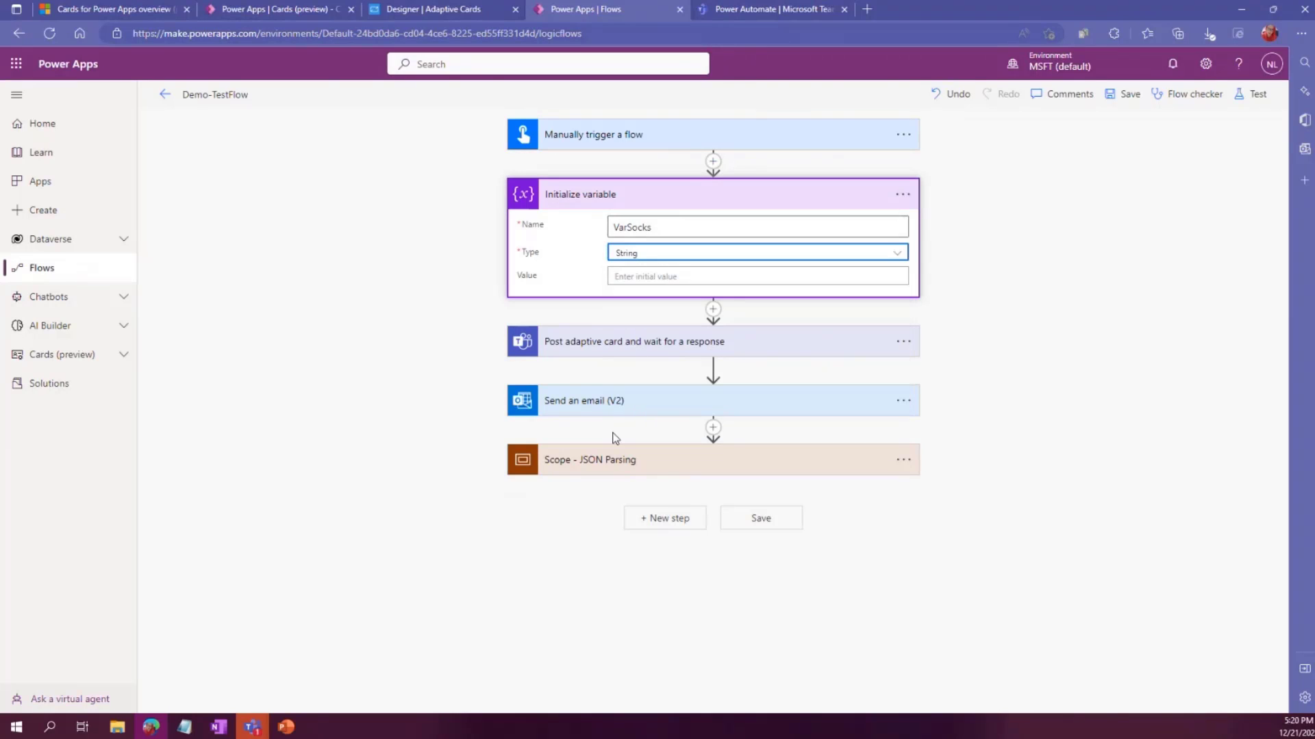
Add an Append to string variable step appending the card's sockschoice answer to VarSocks
left_click(628, 341)
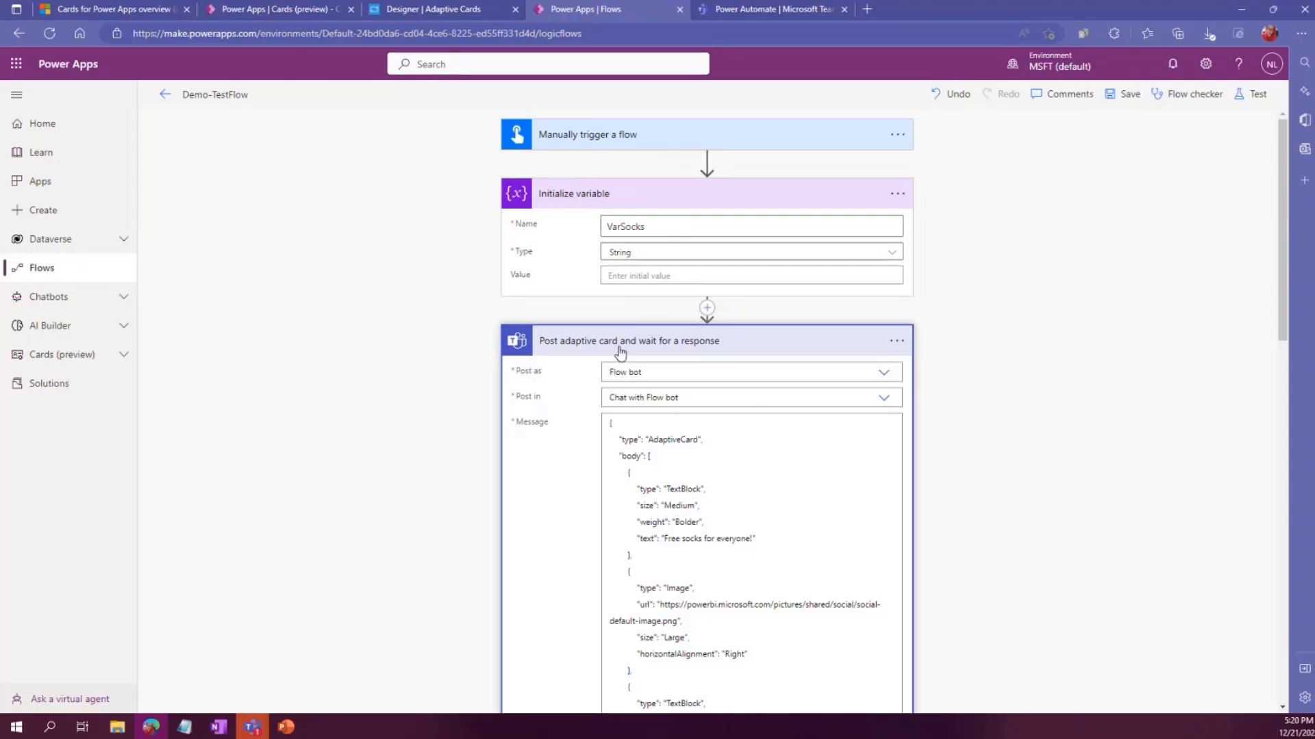
scroll("down", 3)
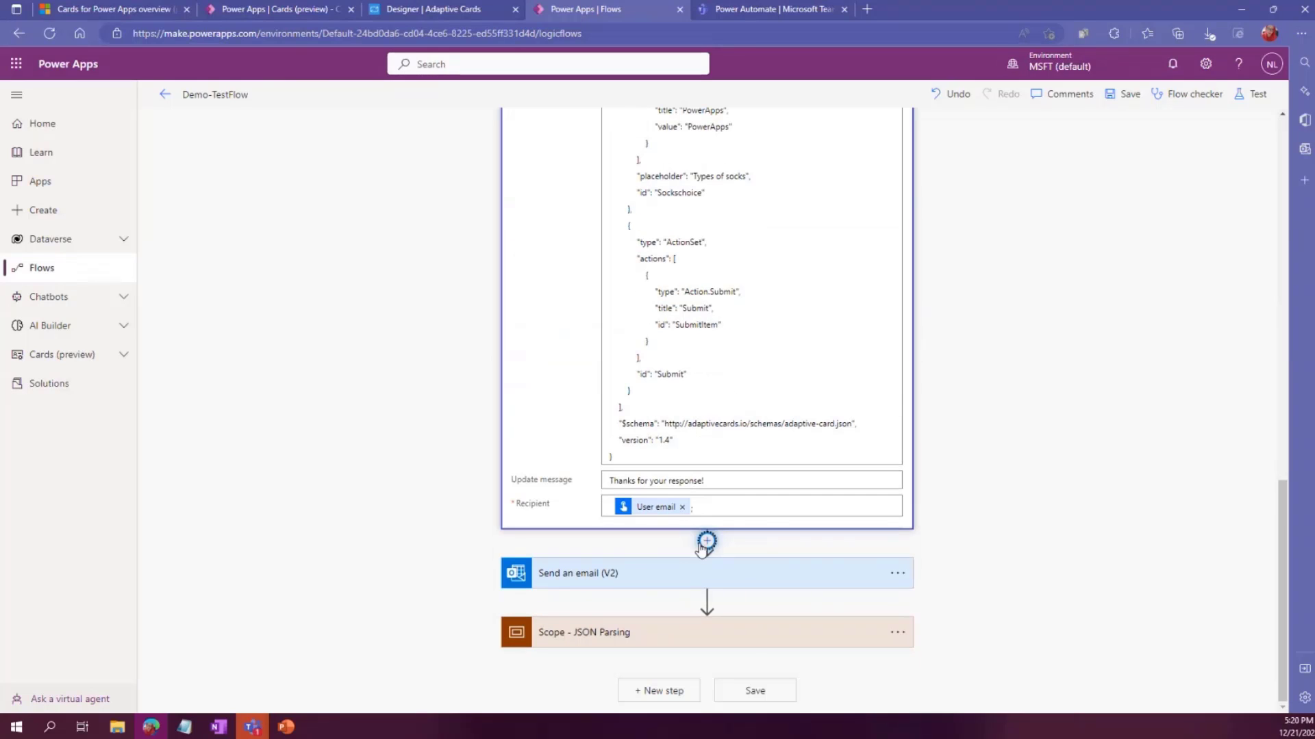
left_click(706, 541)
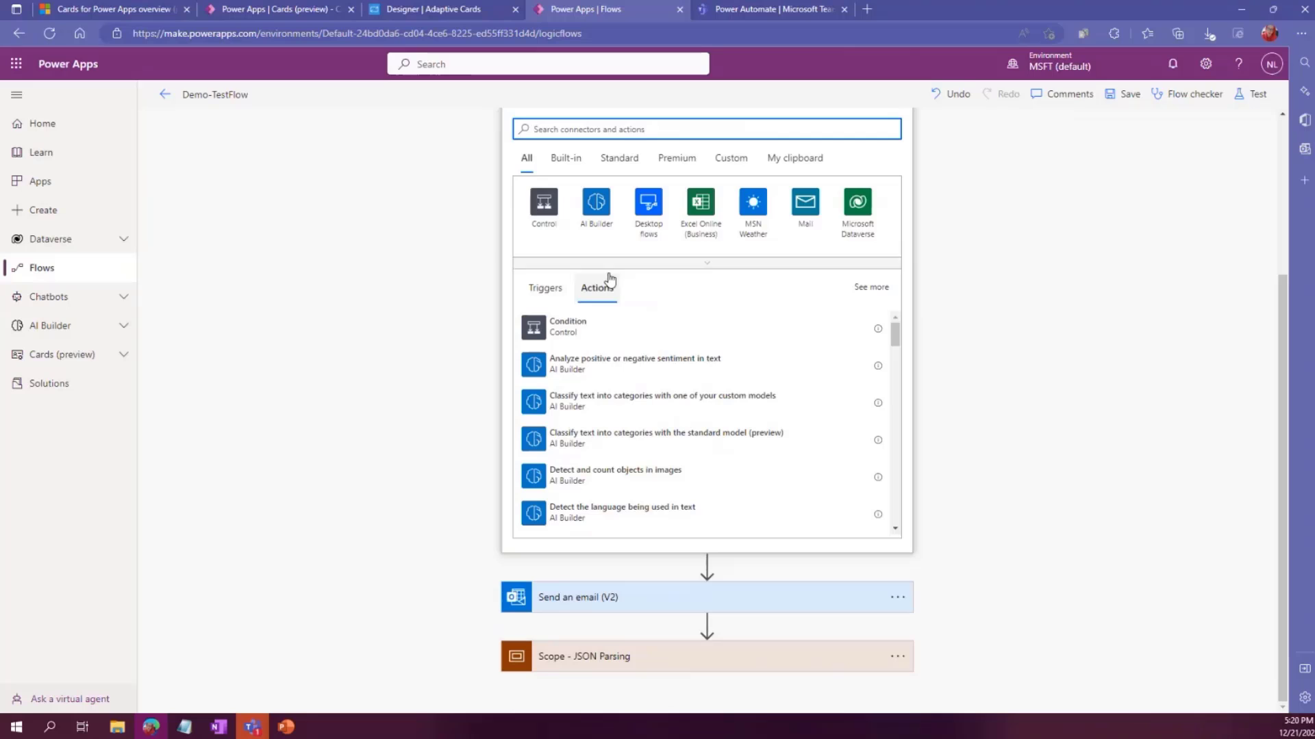
type("append string")
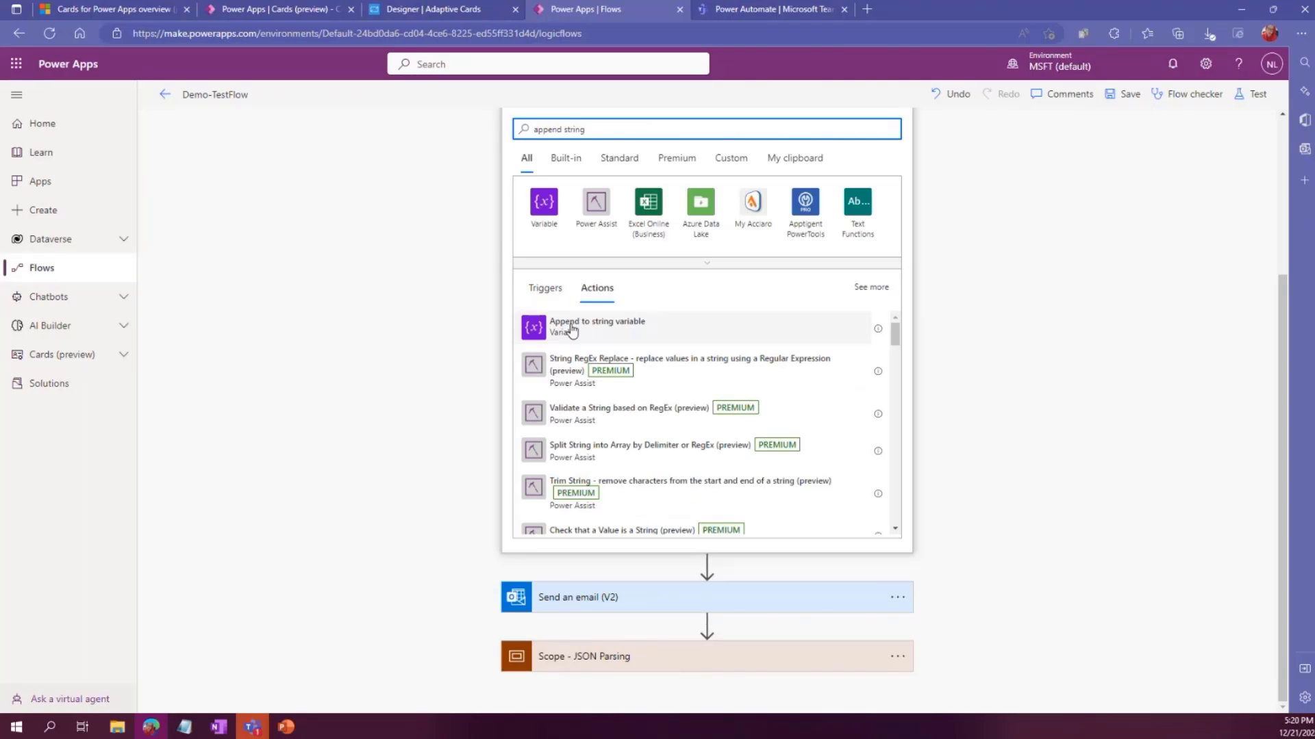
left_click(597, 326)
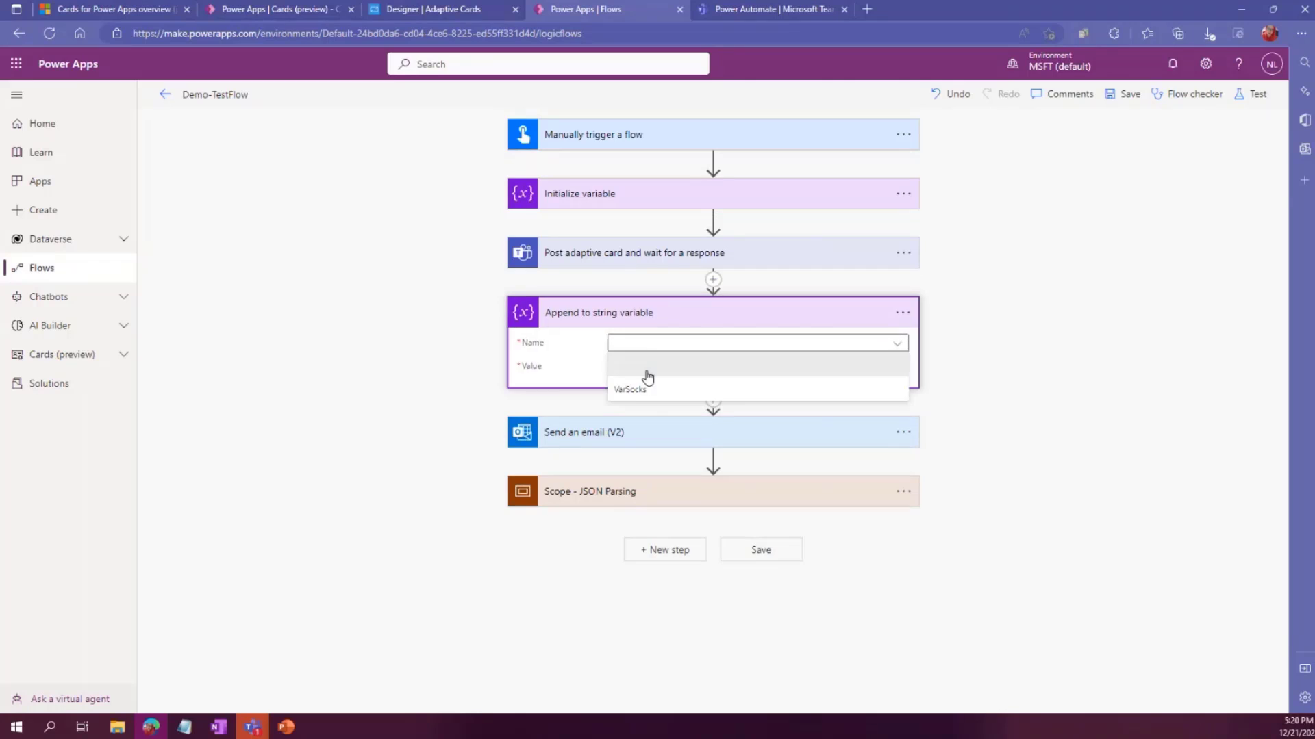
left_click(628, 389)
type("s")
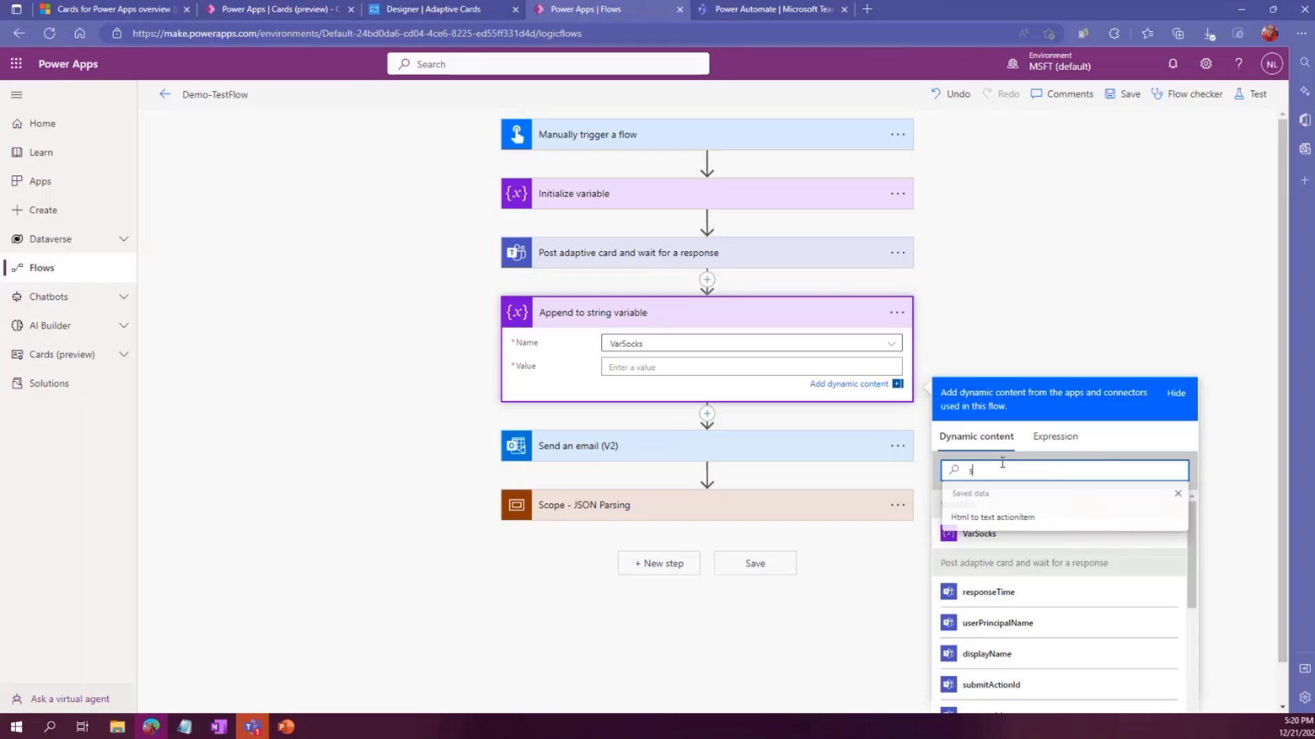
type("ocks")
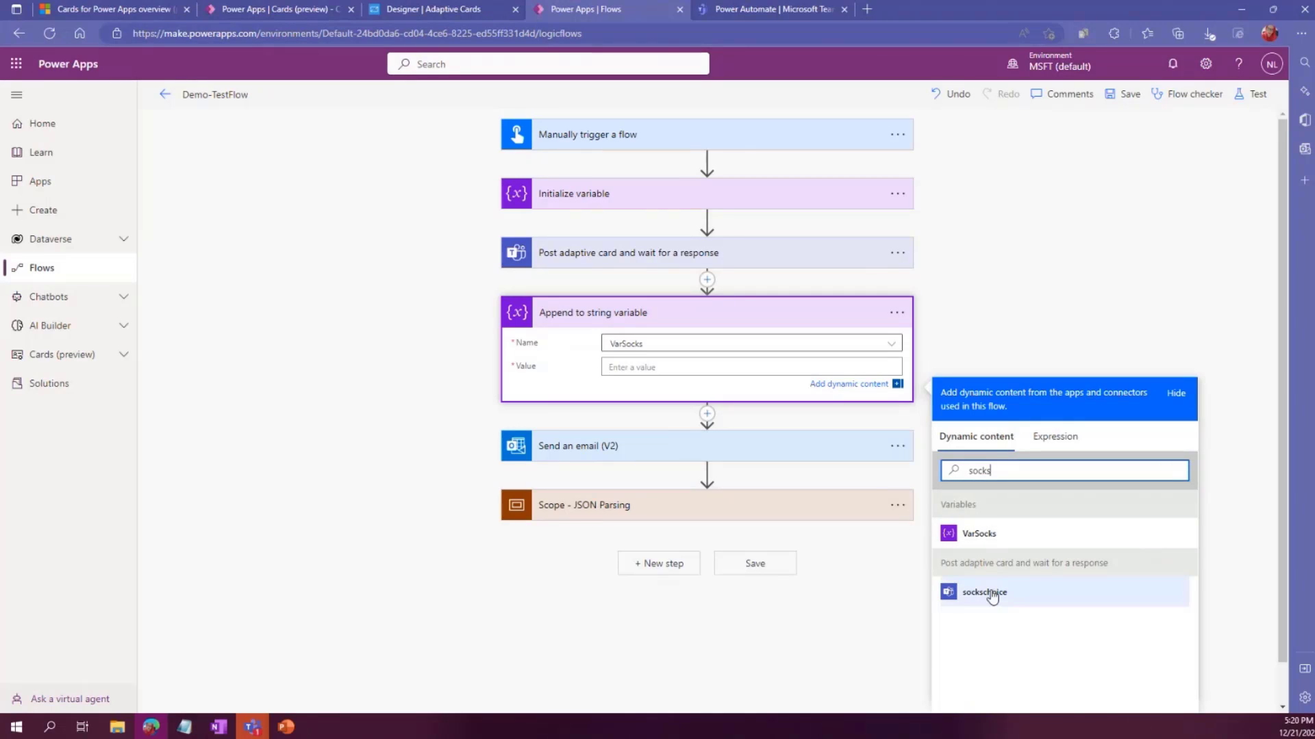
left_click(983, 591)
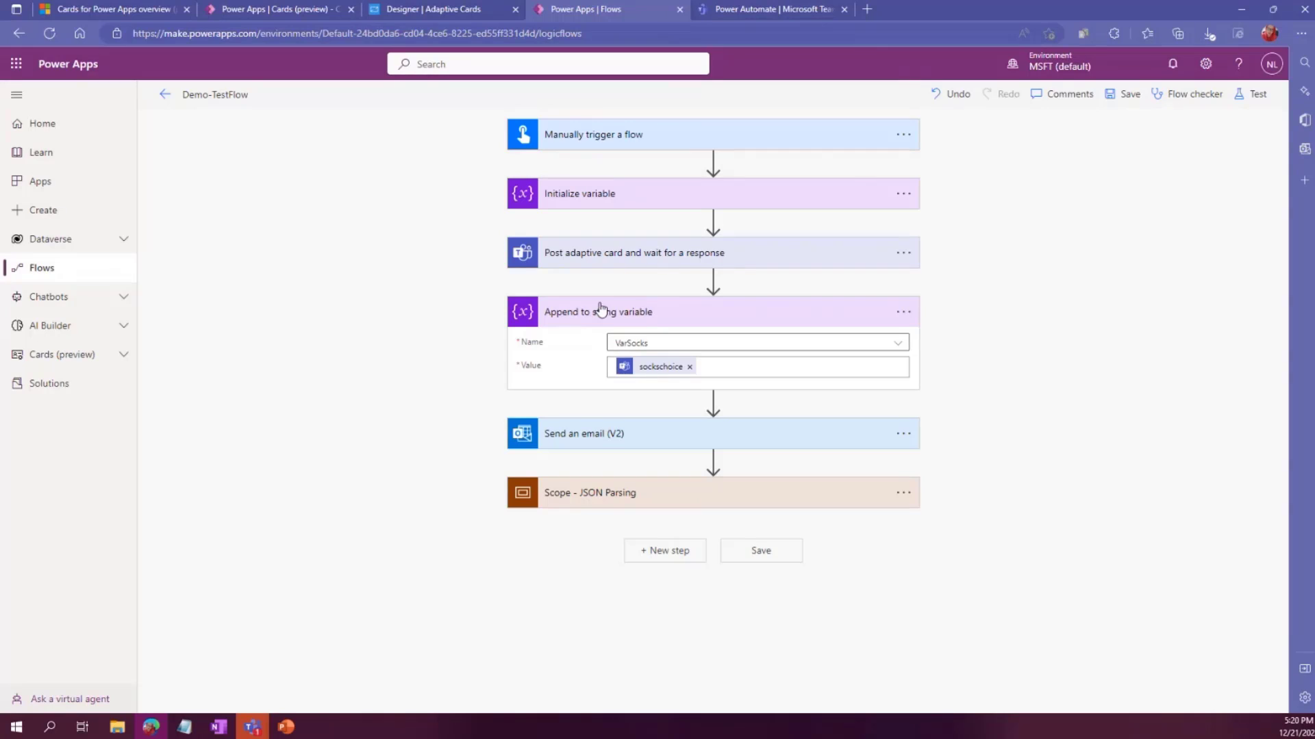
mouse_move(554, 509)
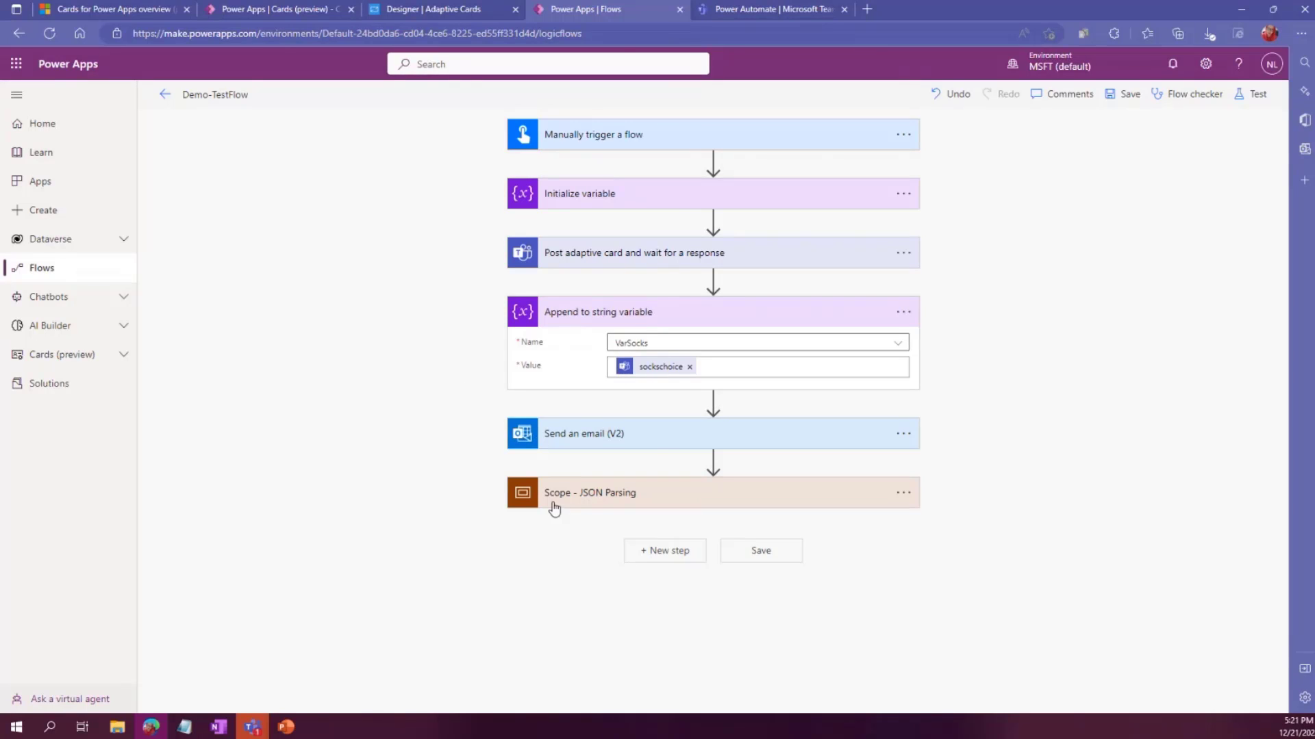
mouse_move(623, 387)
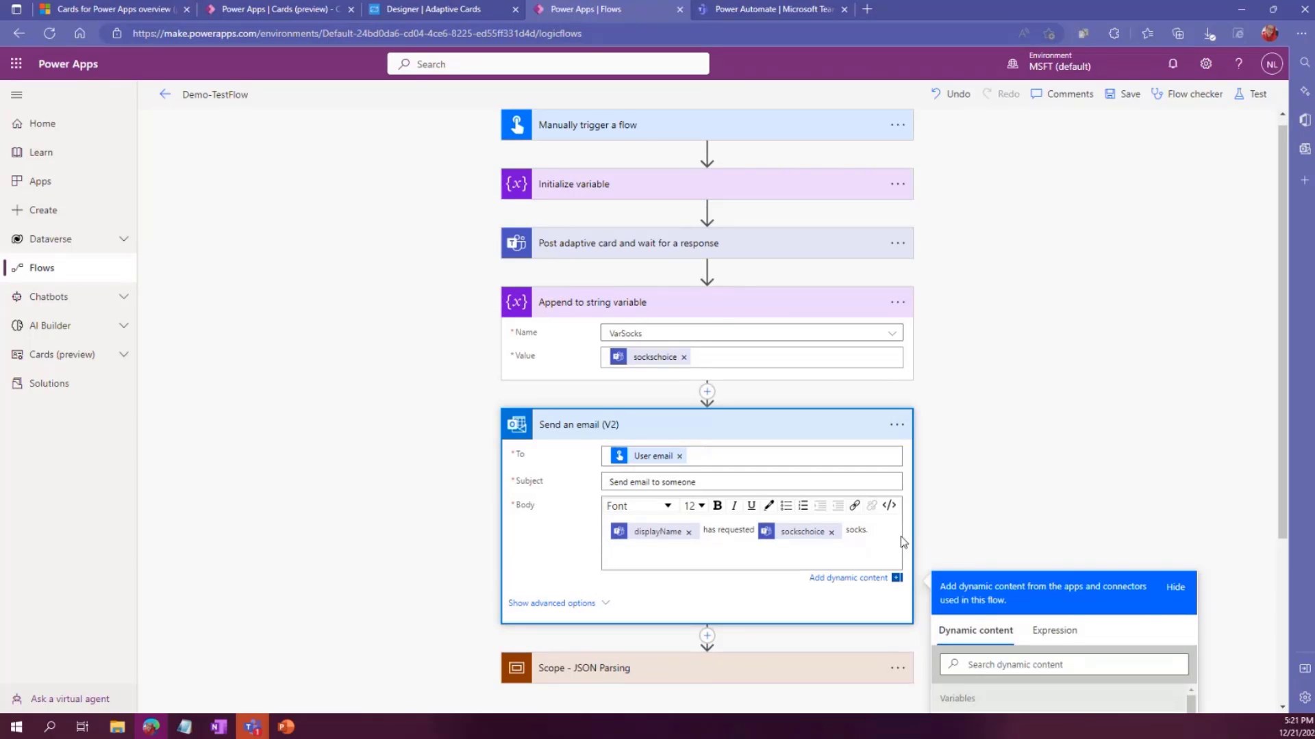
Build the email Body from displayName, 'has requested', sockschoice and 'socks.'
scroll("down", 3)
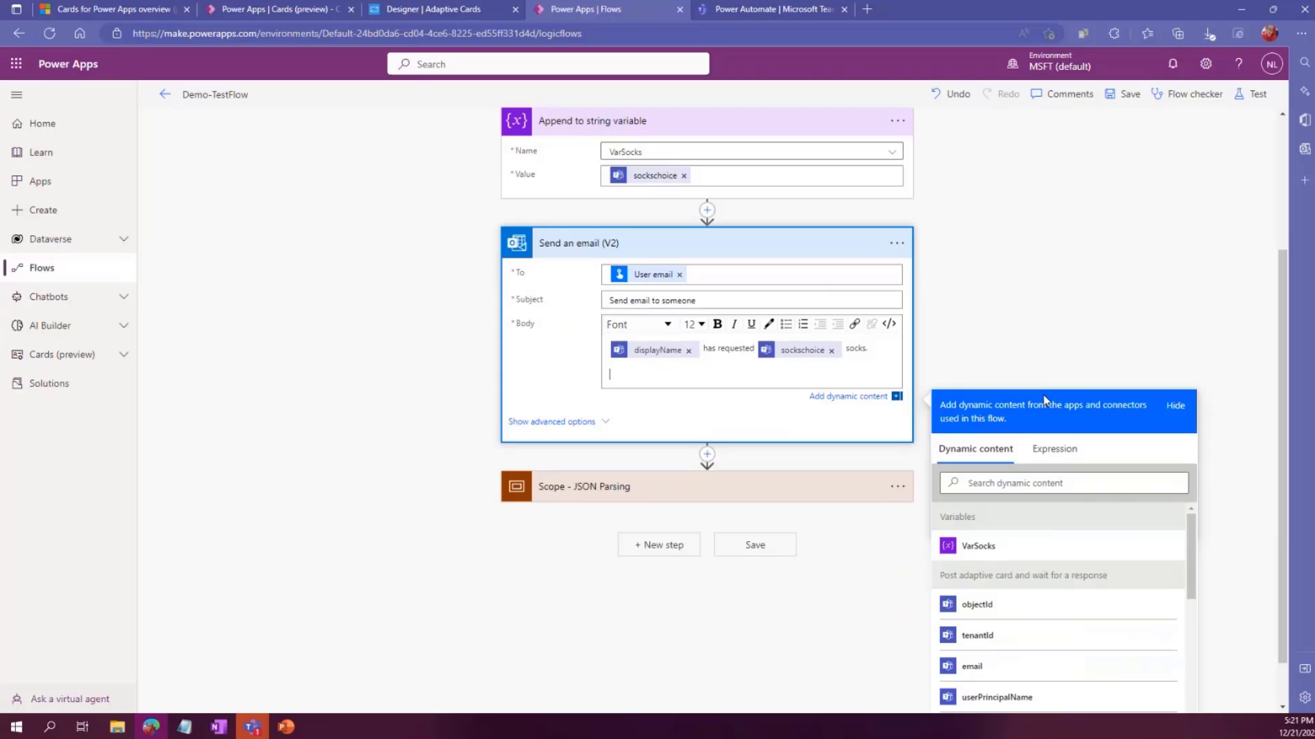
left_click(977, 546)
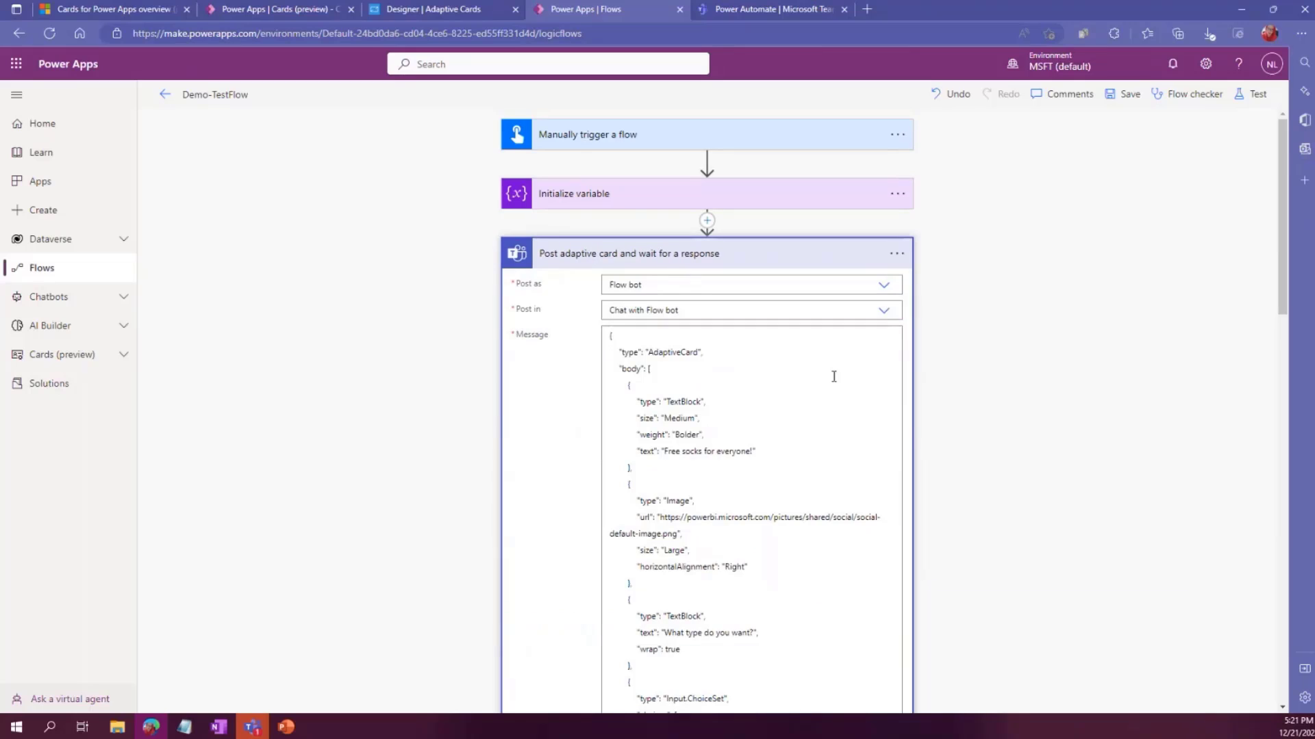
Choose a manual test, save the flow with Save & Test, and Run flow
scroll("down", 3)
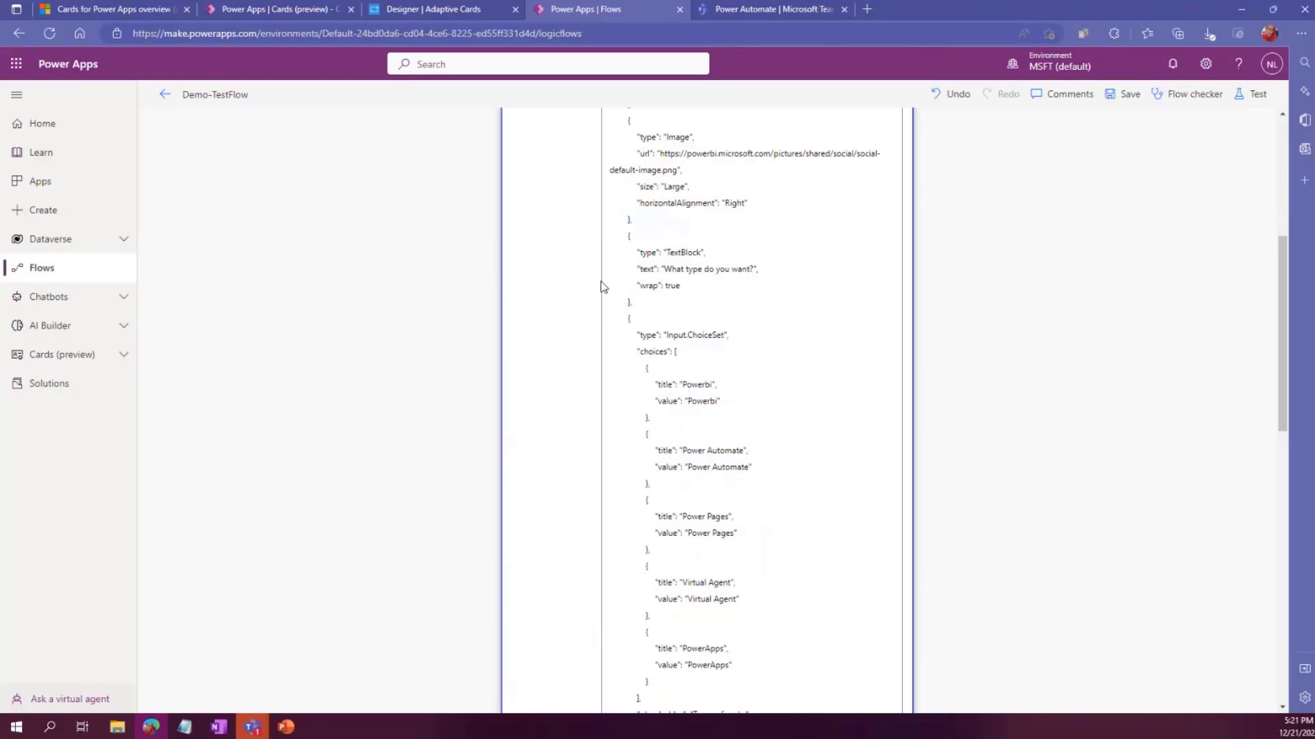
left_click(1257, 94)
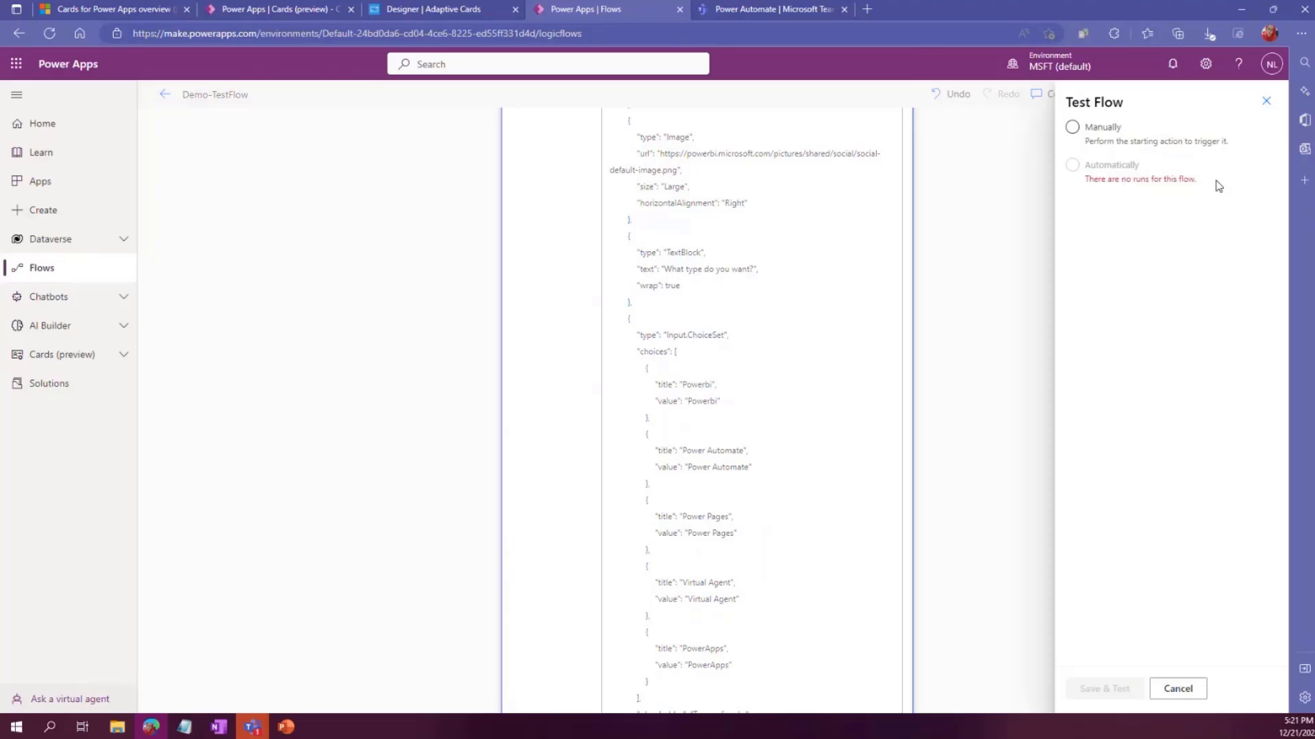
left_click(1072, 127)
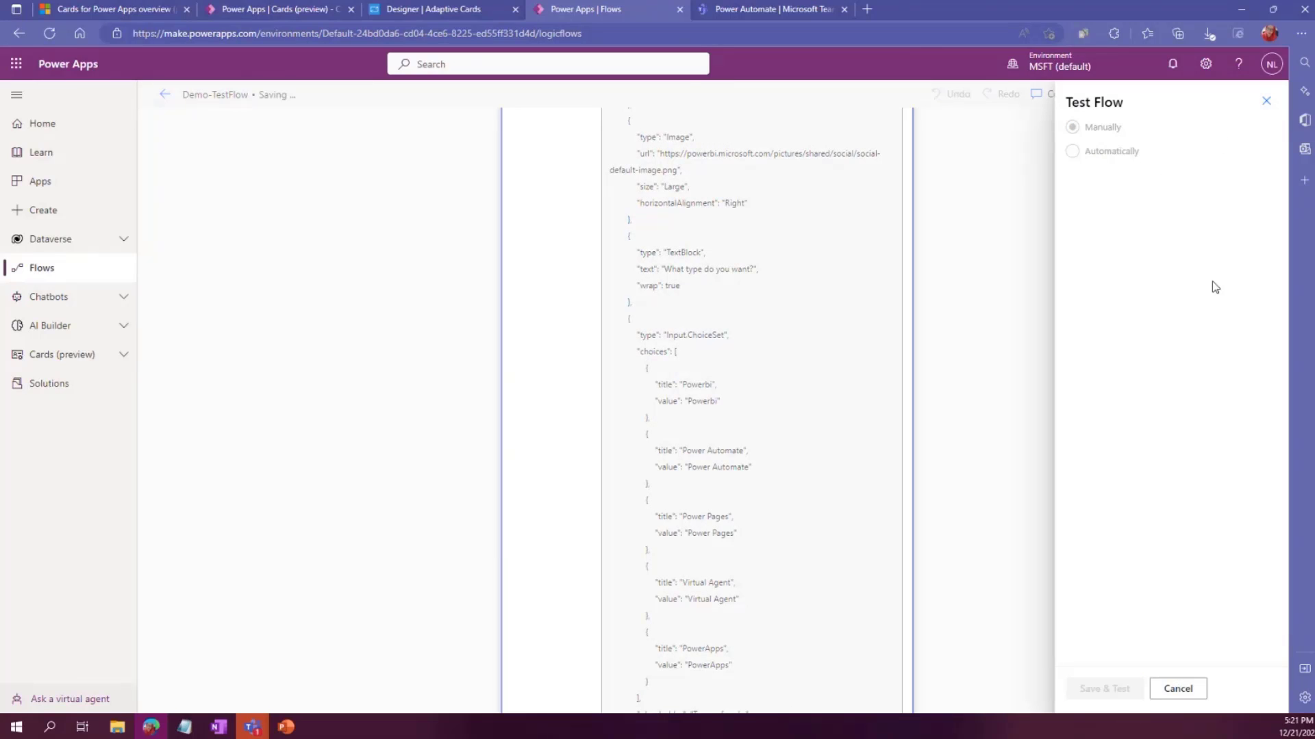
mouse_move(1162, 544)
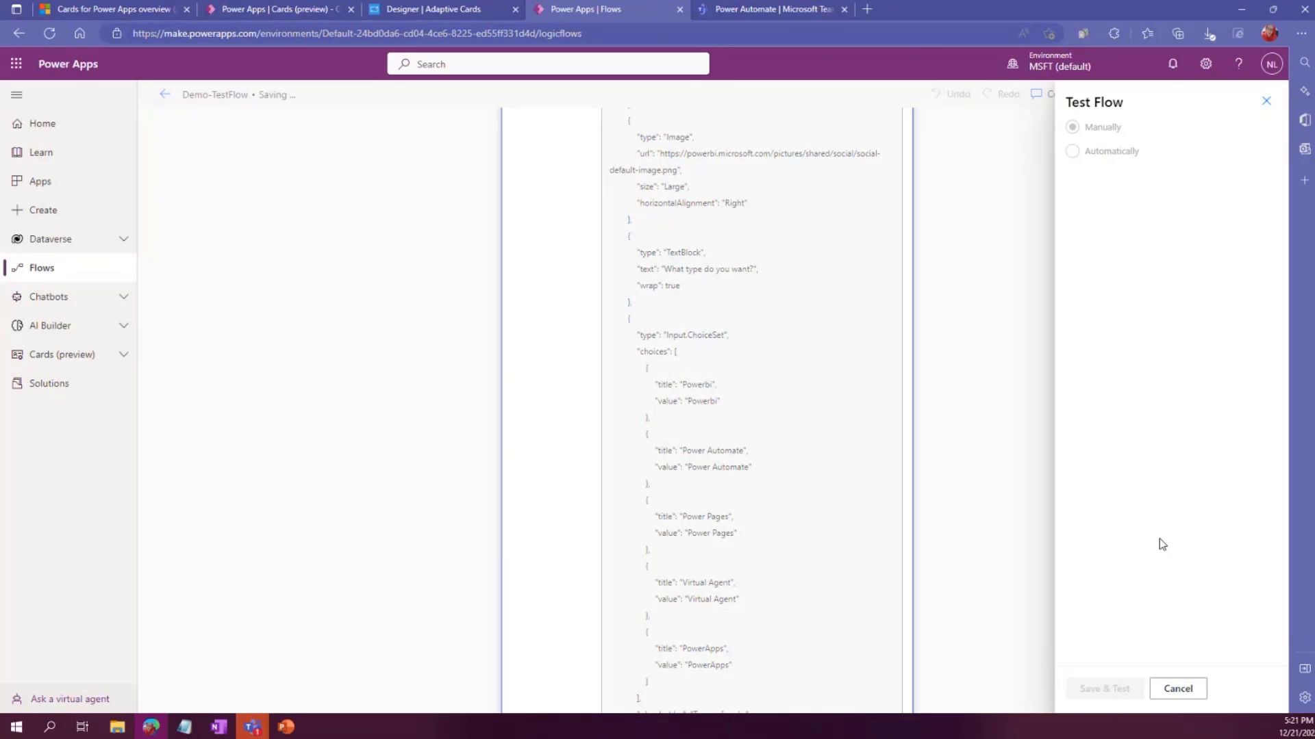
left_click(1103, 688)
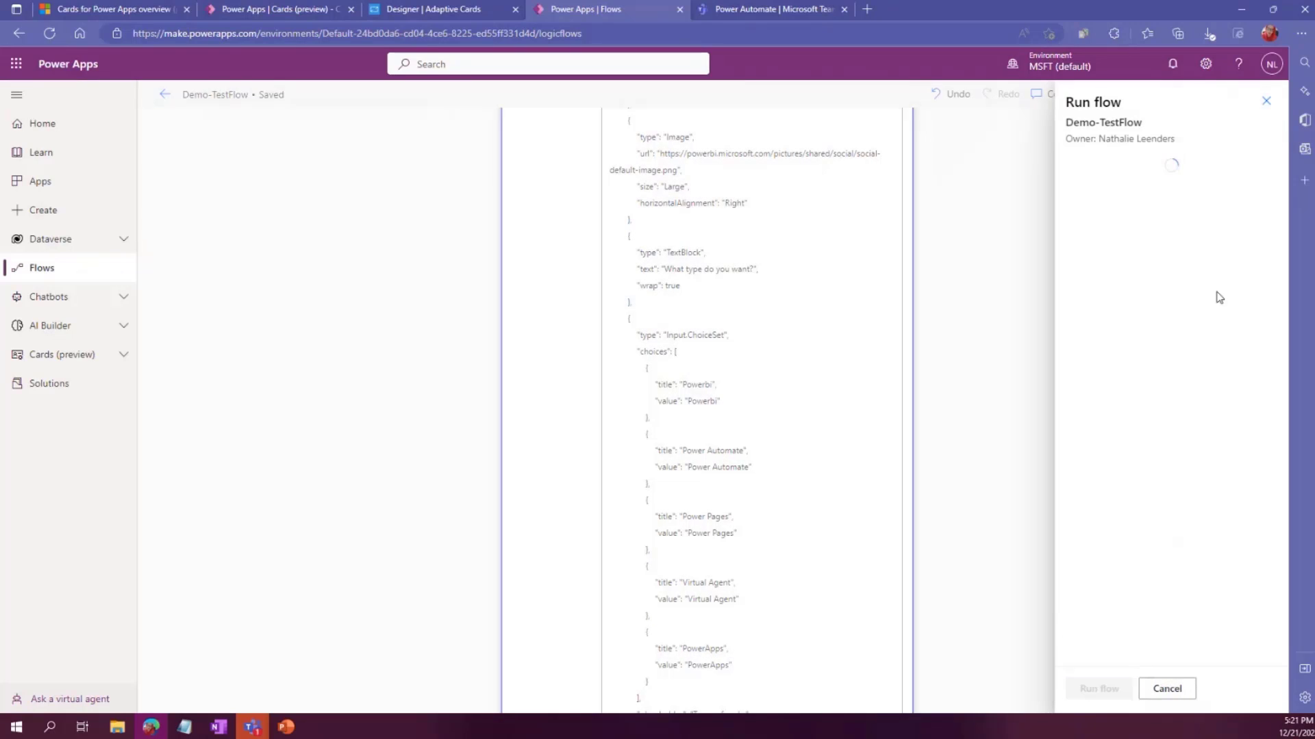
left_click(1165, 688)
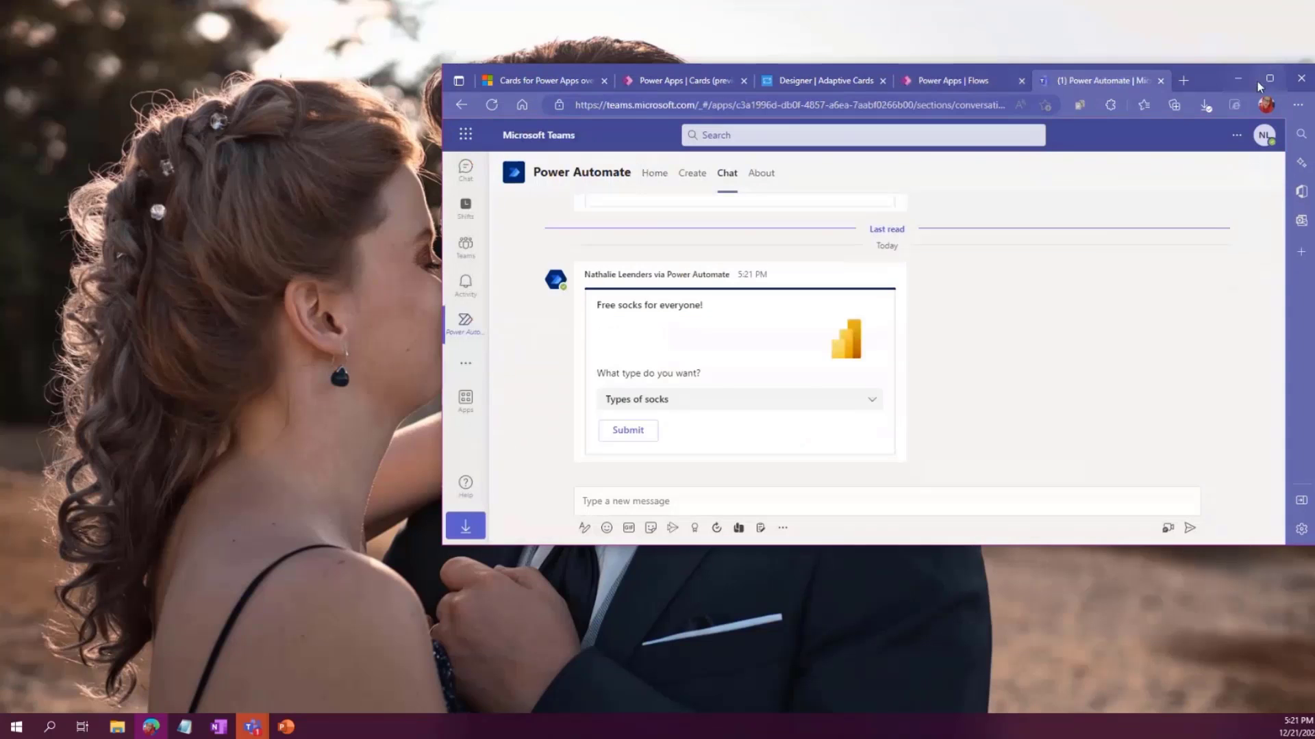
In maximized Teams, pick Power Pages as the sock type and submit the card
left_click(1269, 78)
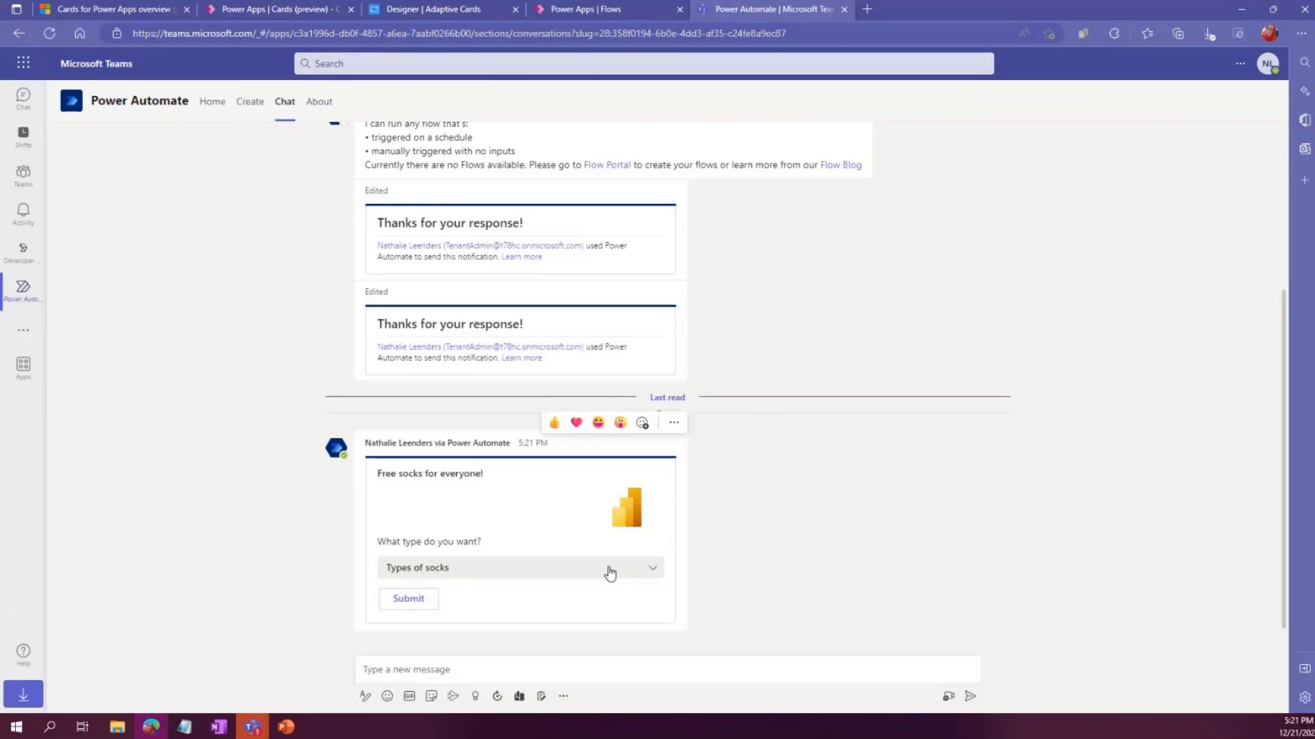
mouse_move(537, 500)
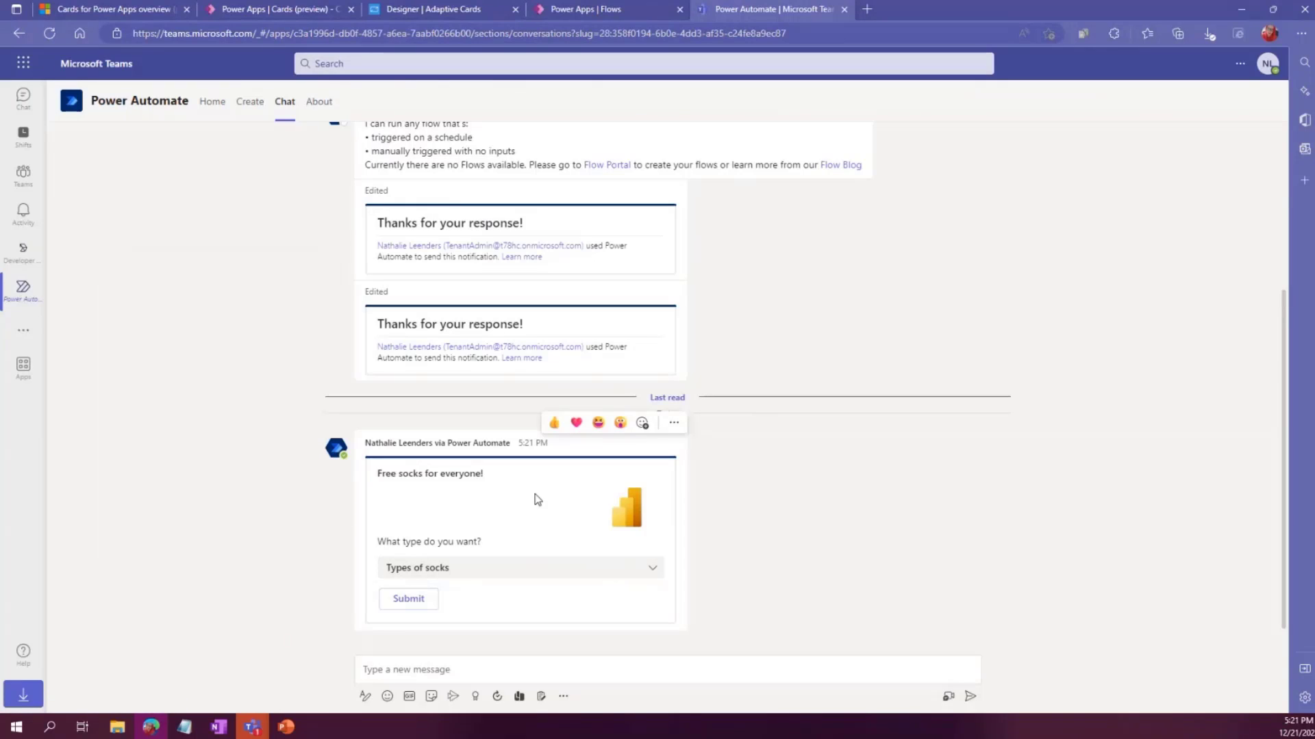
left_click(520, 568)
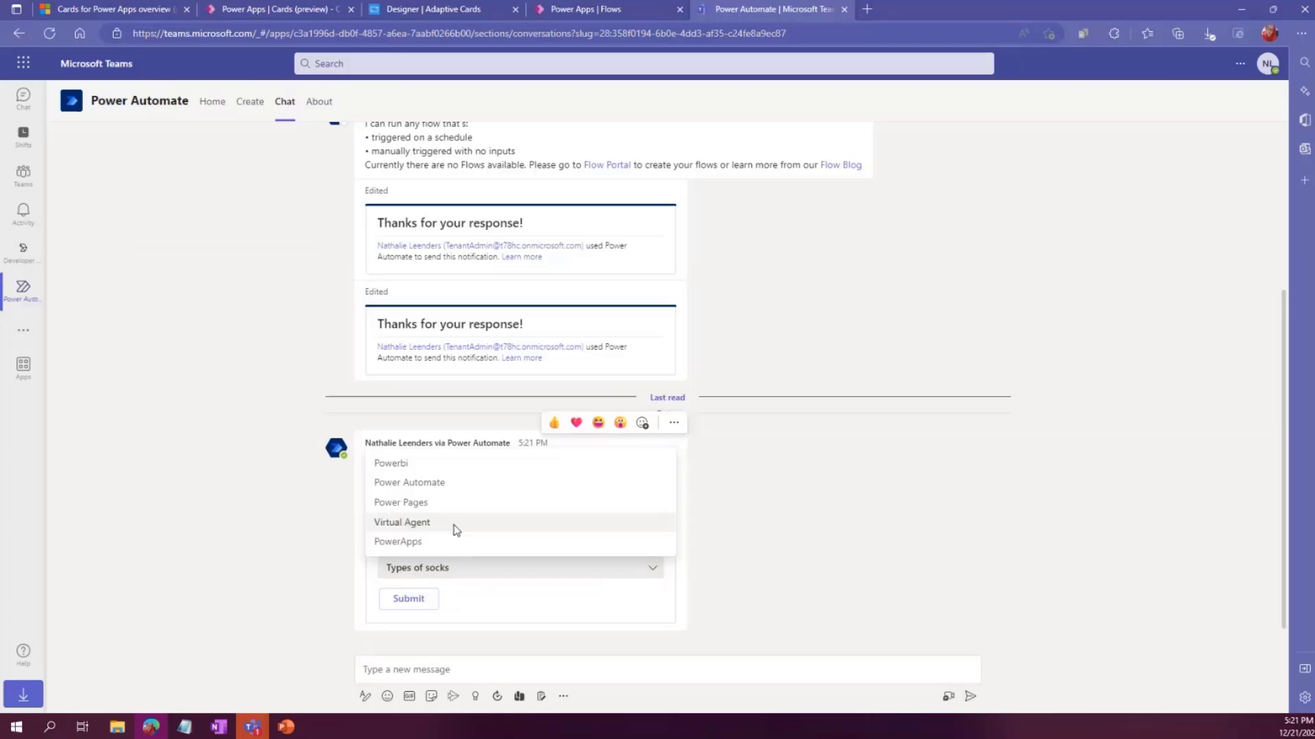
mouse_move(451, 510)
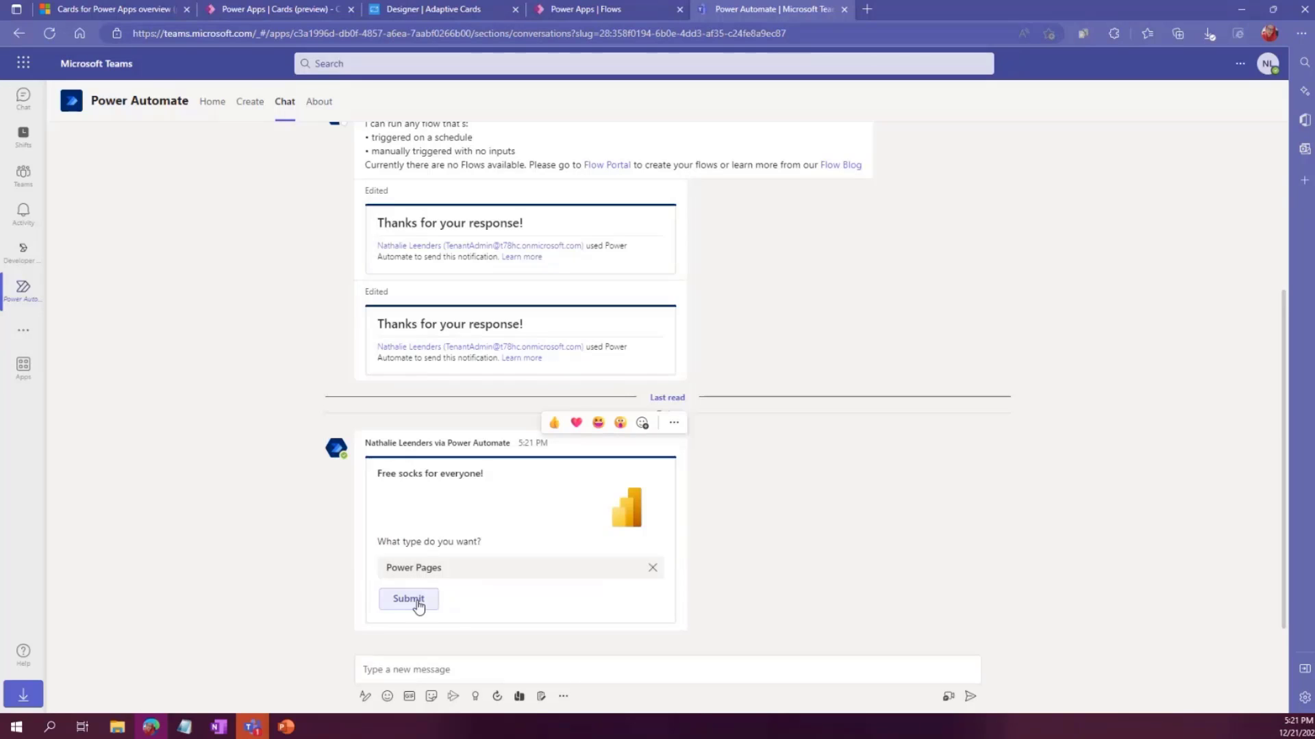
left_click(409, 598)
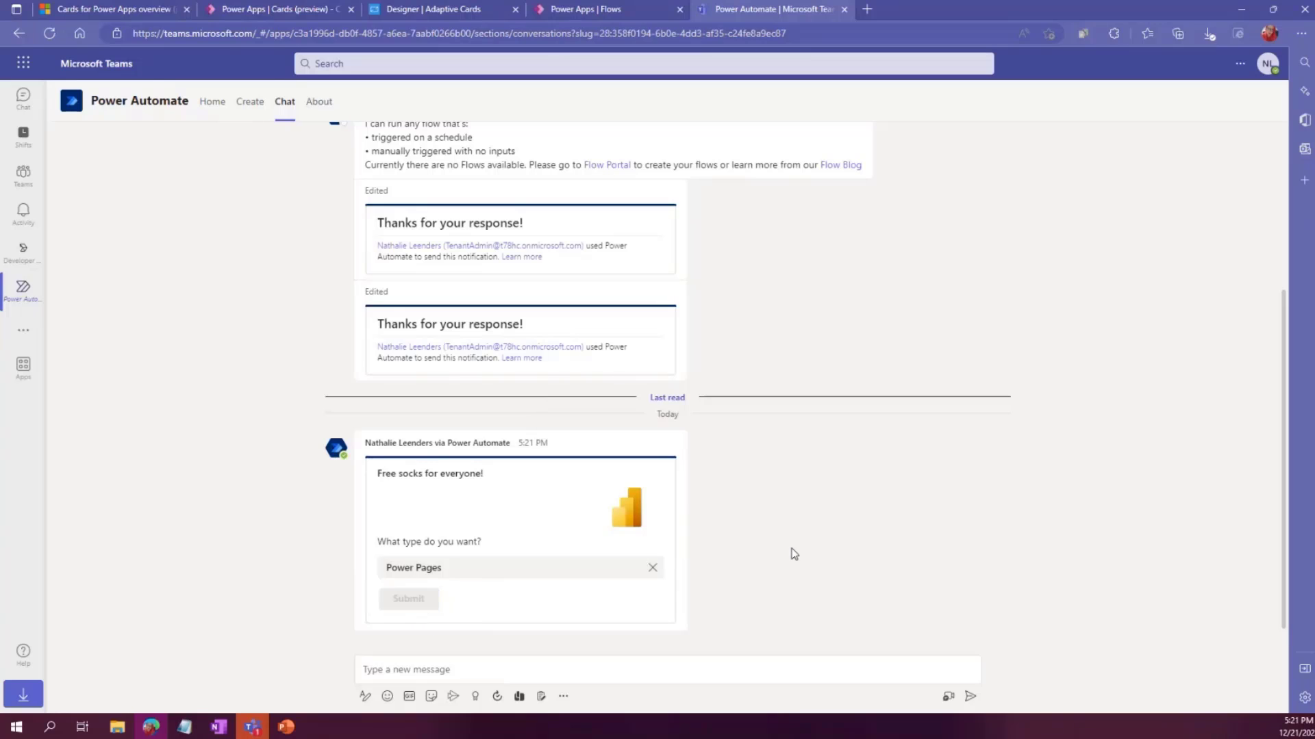
left_click(408, 599)
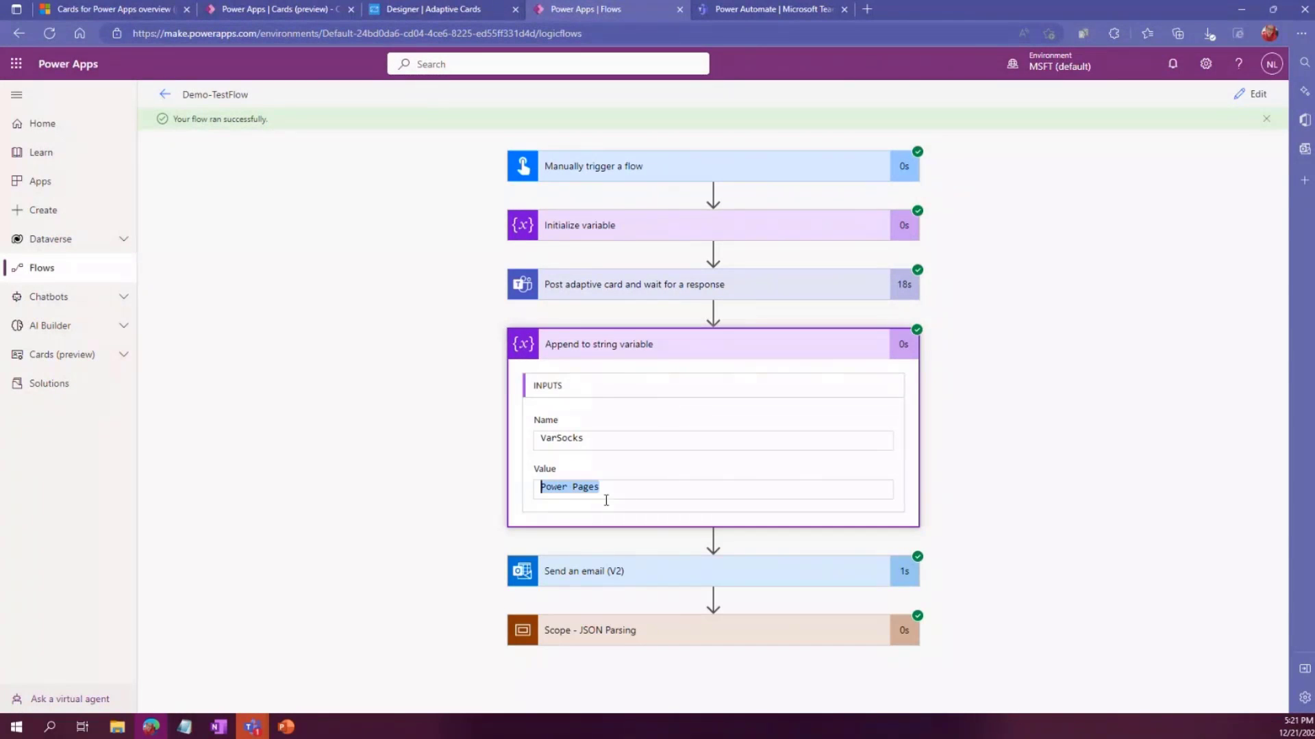
mouse_move(600, 417)
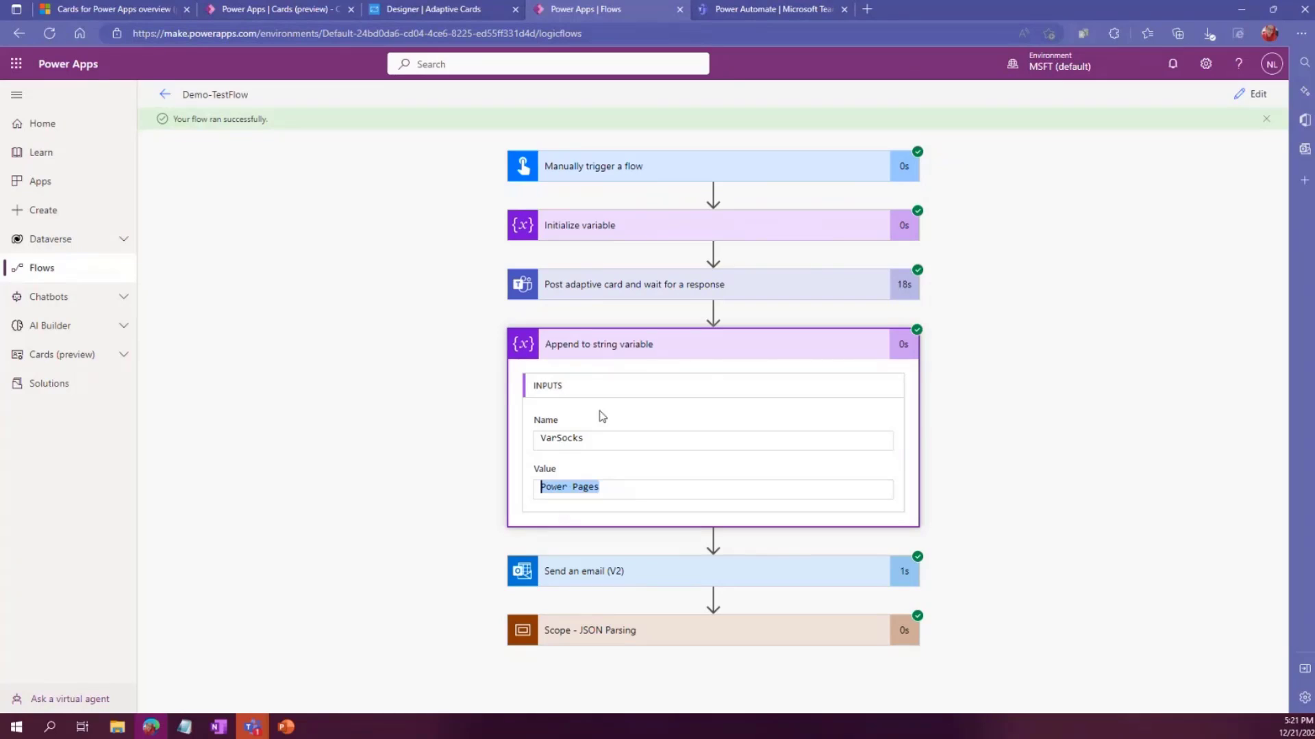
mouse_move(599, 465)
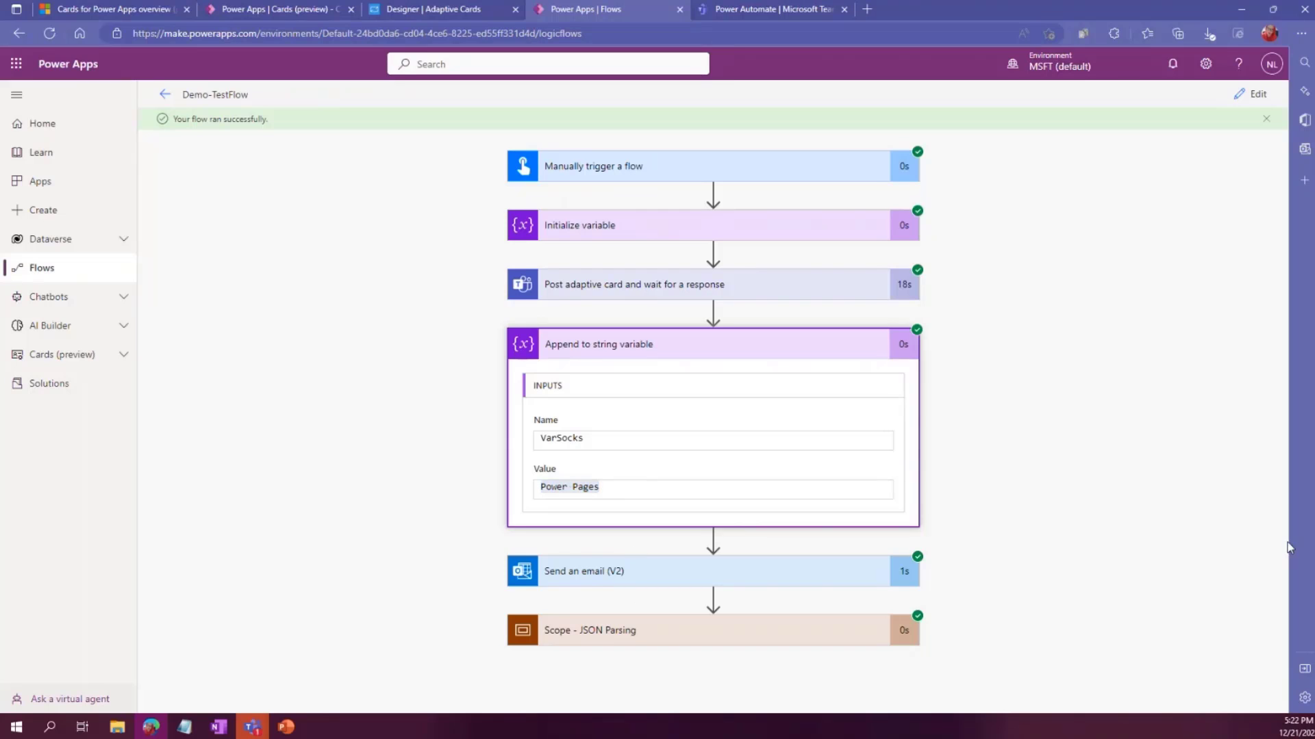
Expand the Send an email (V2) step in the run view to check its recipient and subject
left_click(584, 571)
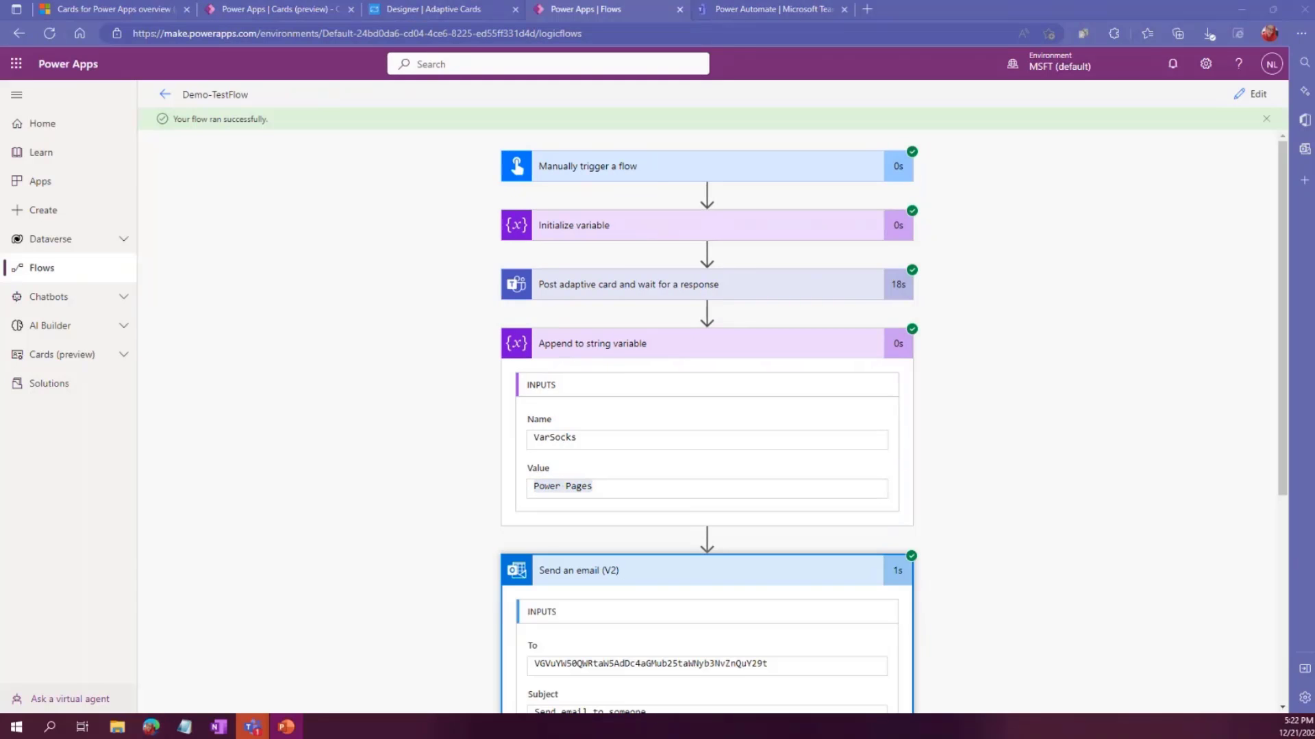